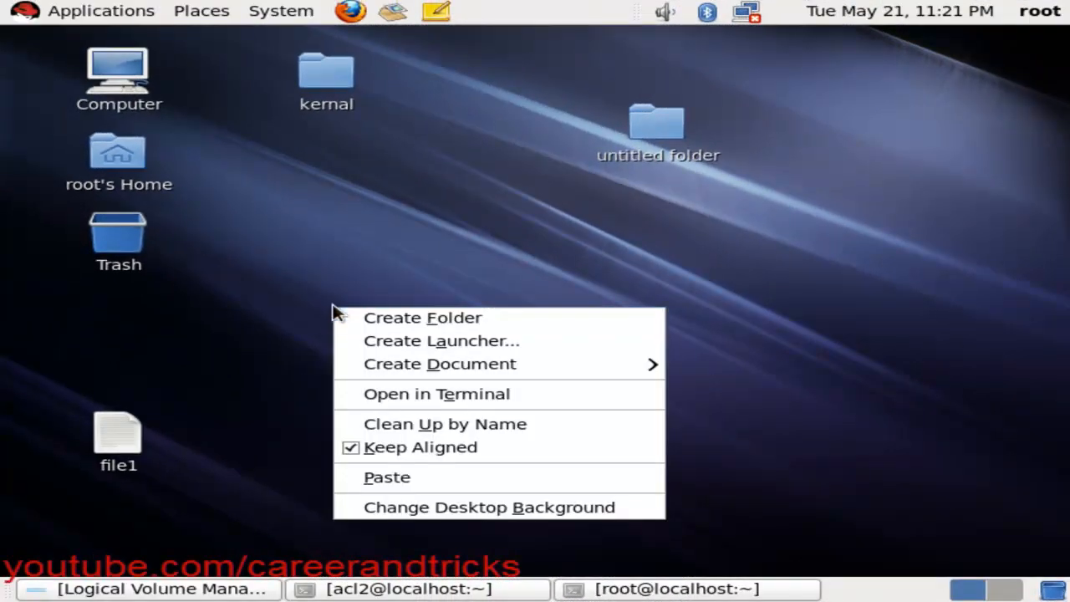
Step: Open the kernal folder on the desktop, showing the kernel-2.6.32-220 and kernel-firmware rpm packages
double_click(326, 70)
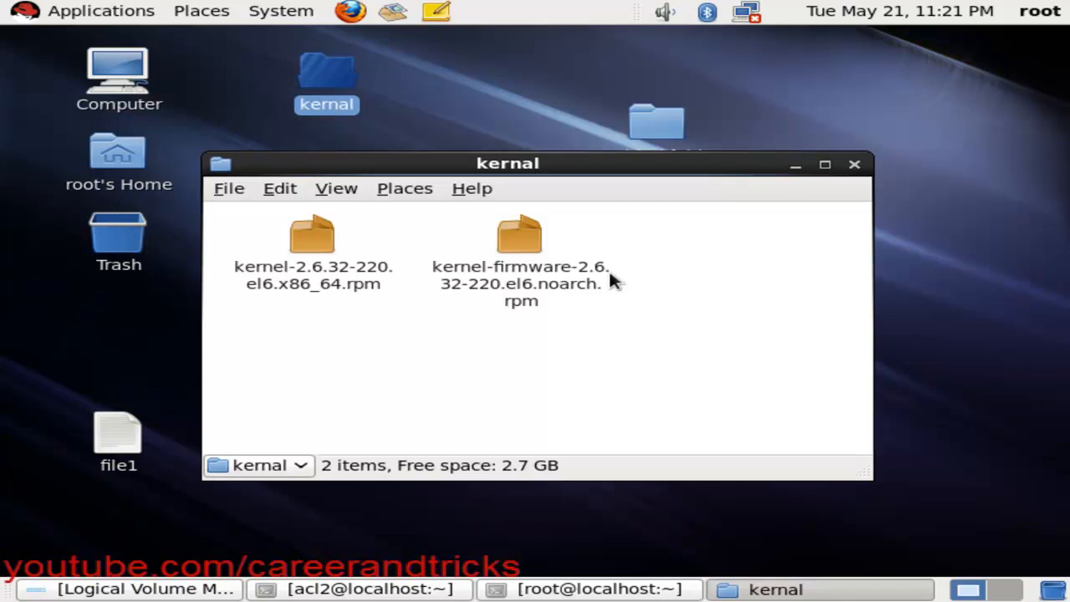
mouse_move(839, 200)
text(r)
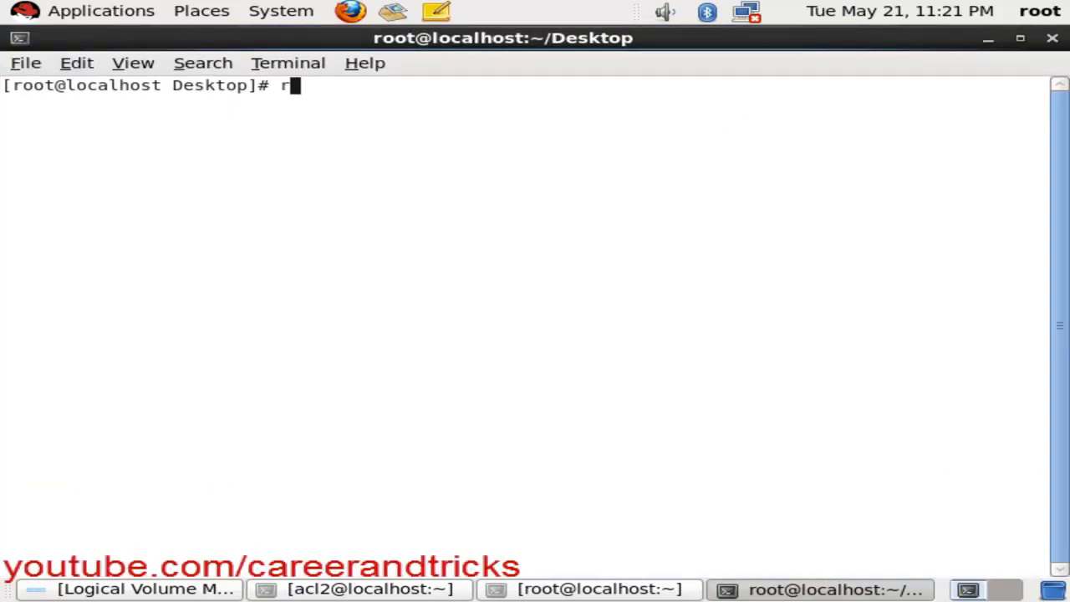
Step: Report the running kernel 2.6.32-71.el6.x86_64 with uname -a and uname -r
text(p)
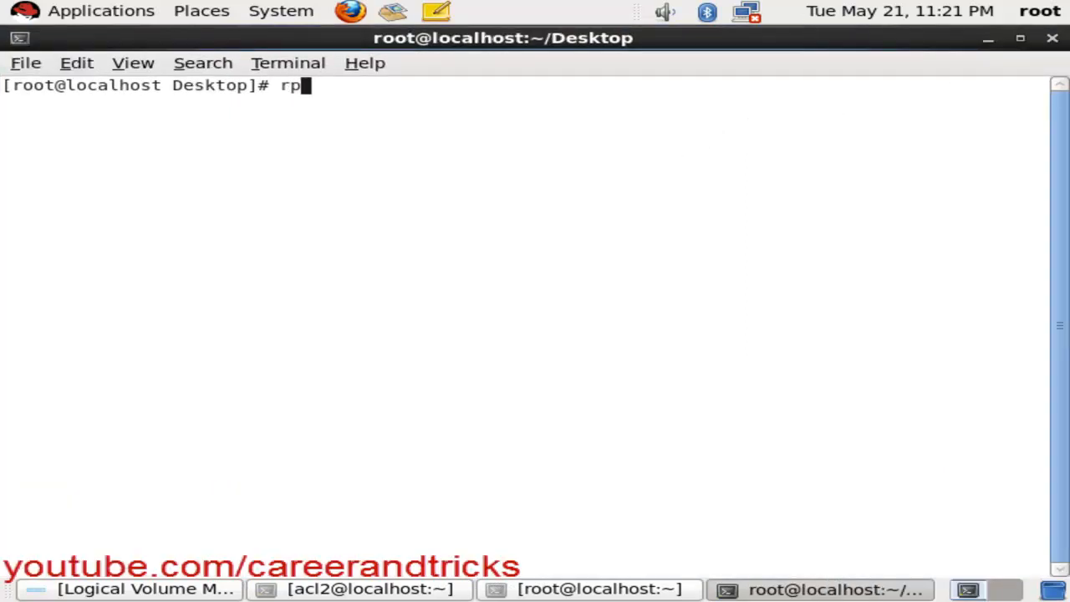
text(m -)
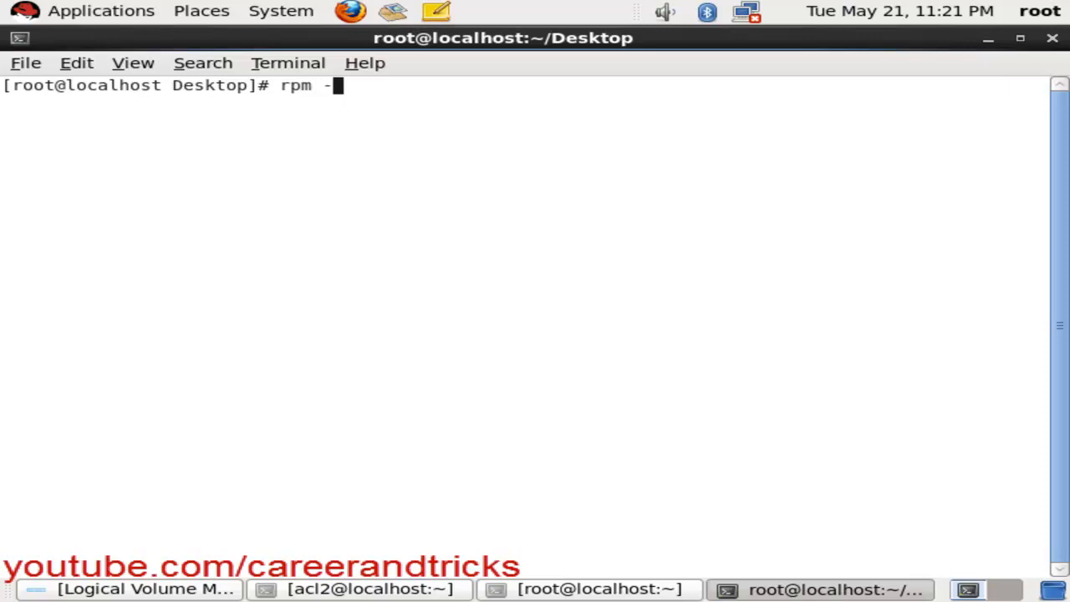
key(BackSpace)
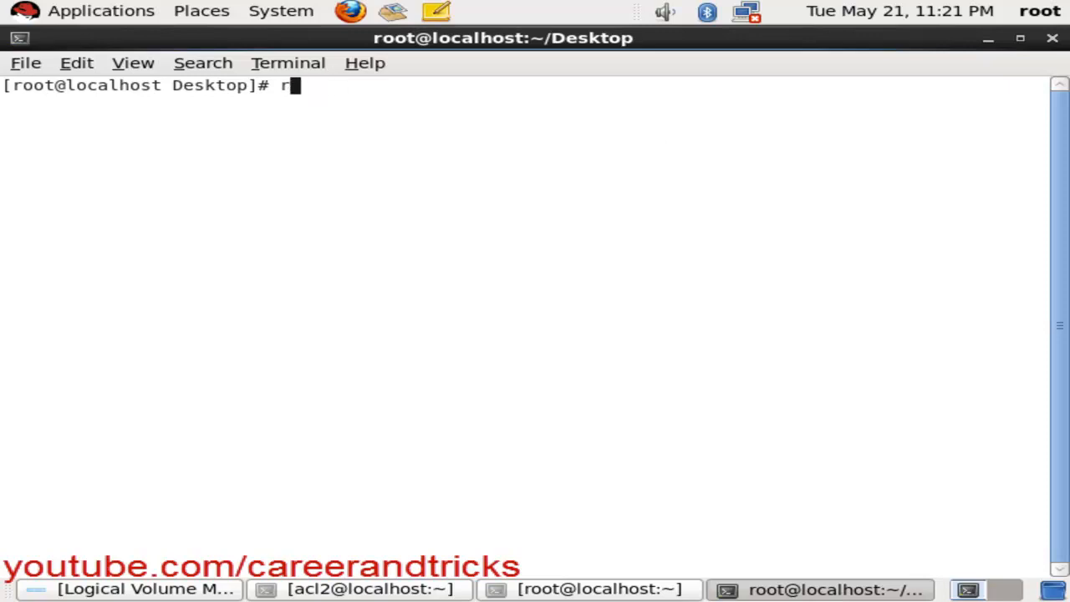
text(nmae)
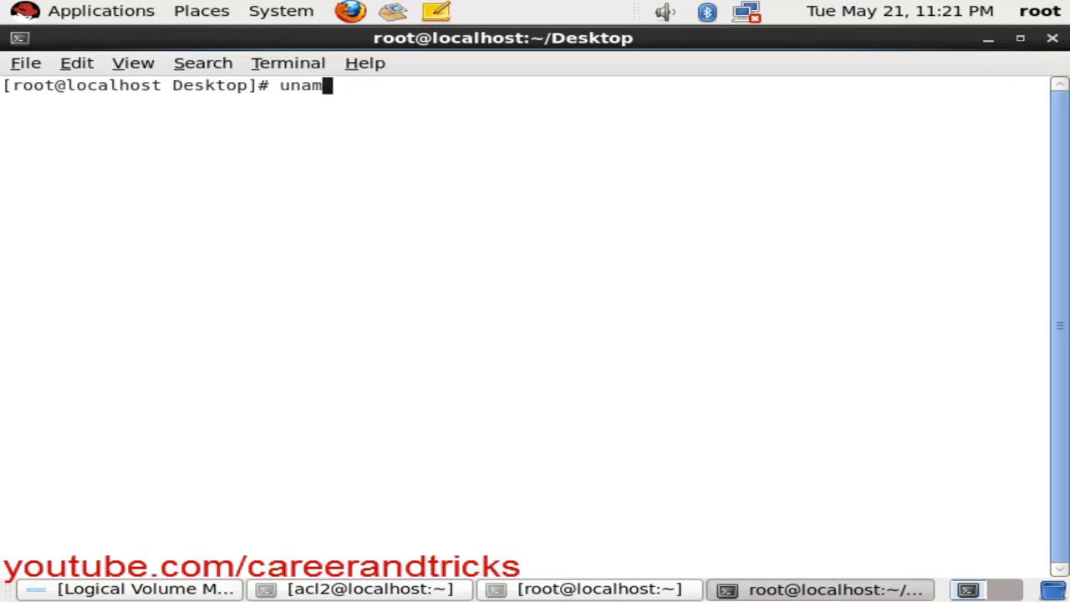
text(e -a)
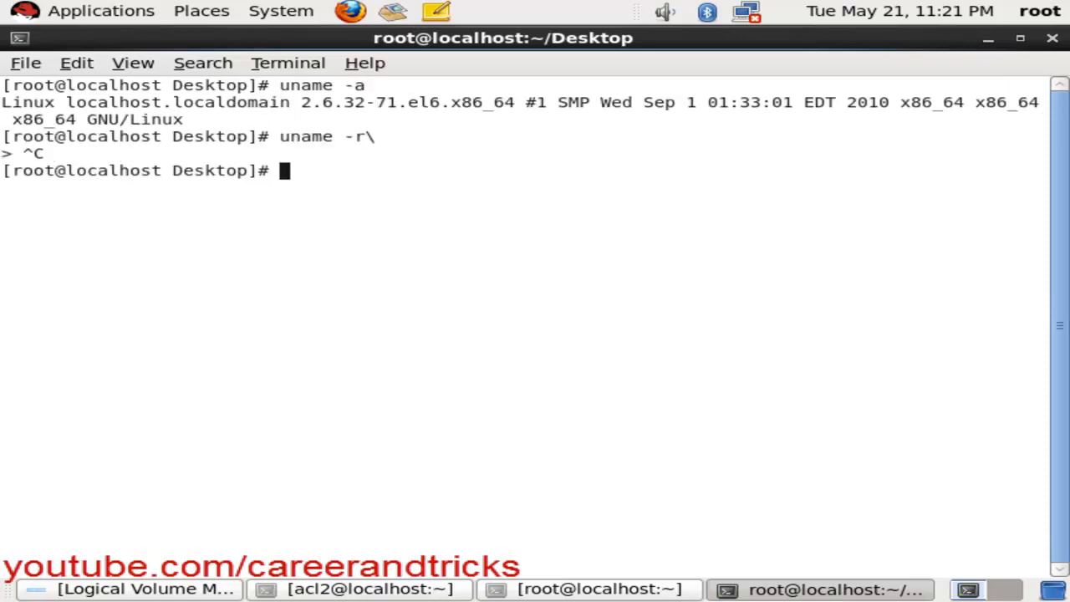
text(uname -r\)
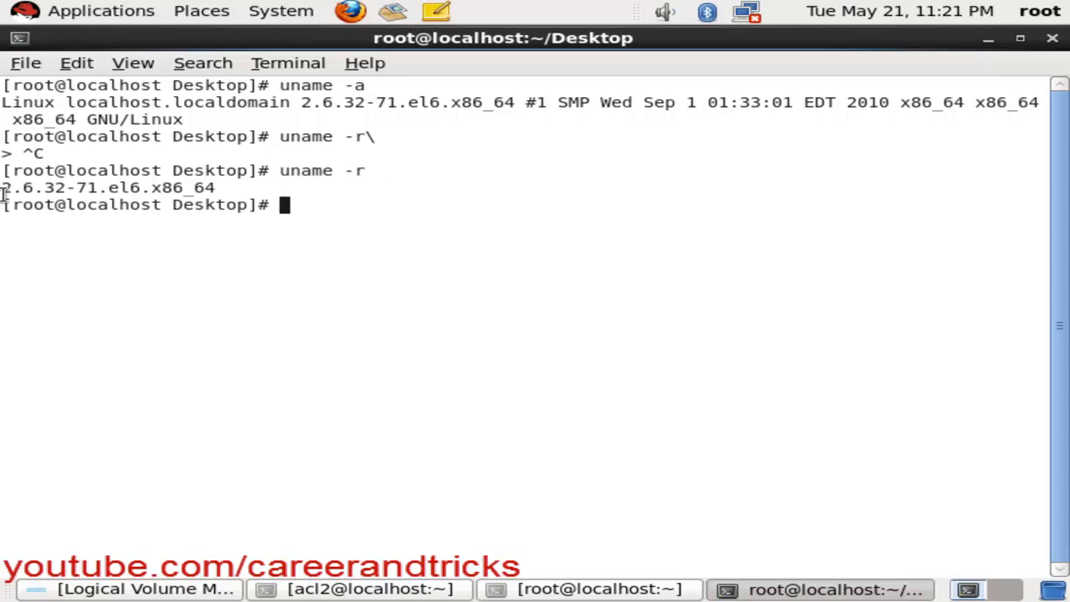
mouse_move(257, 229)
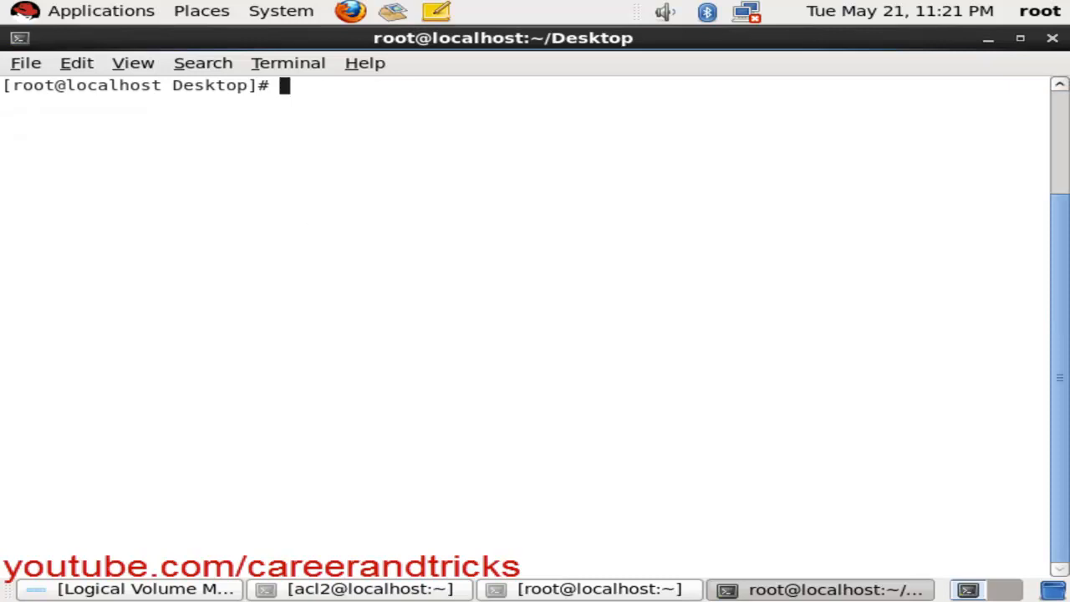
Step: From the home directory, run rpm -ivh on kernel-firmware-2.6.32-220.el6.noarch.rpm in /root/Desktop/kernal
text(r)
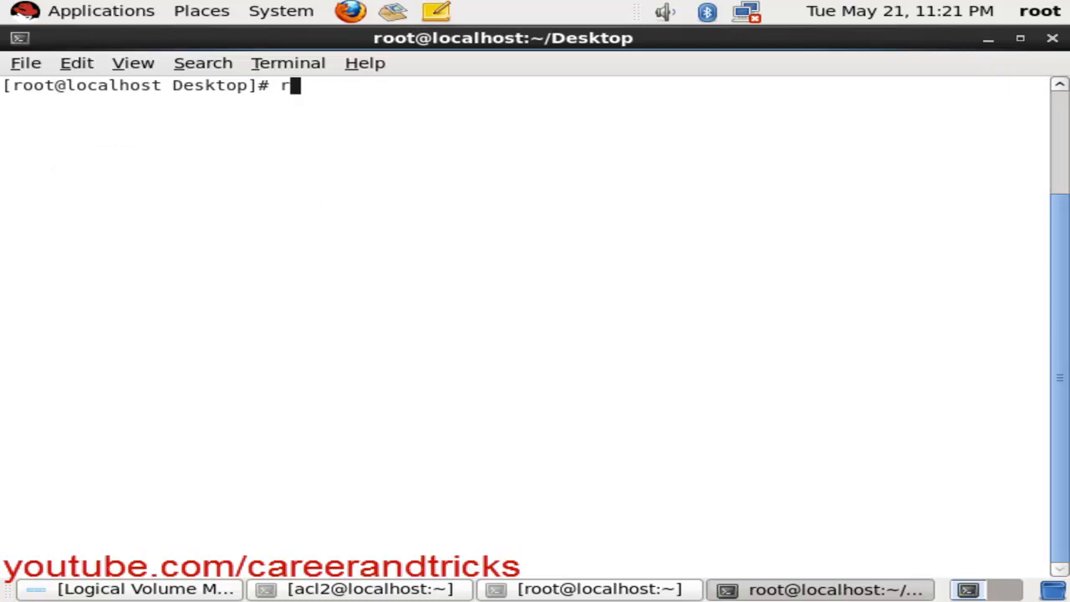
text(c)
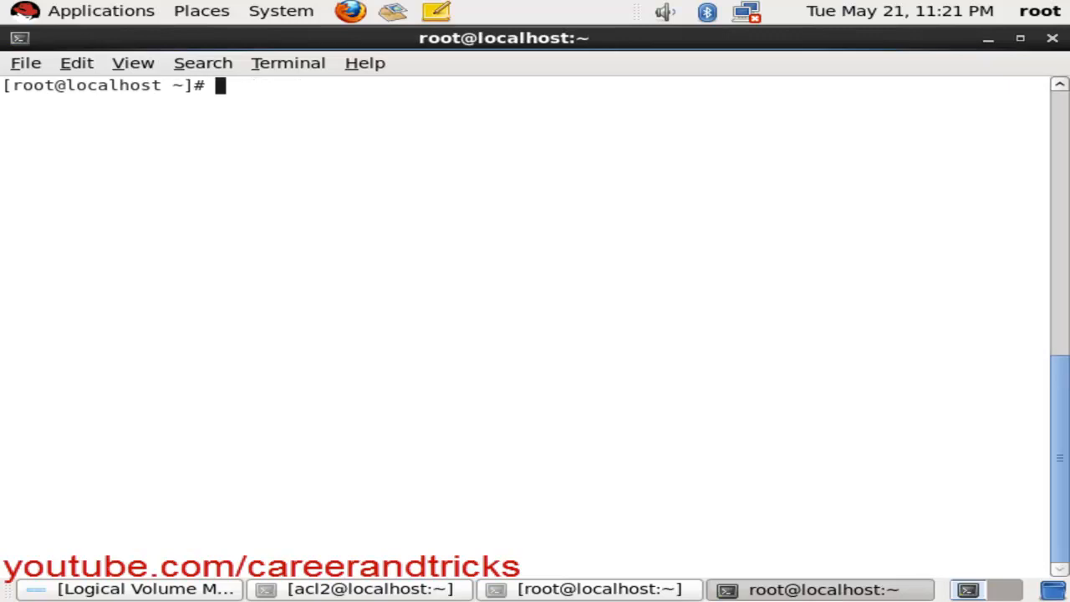
text(rpm /)
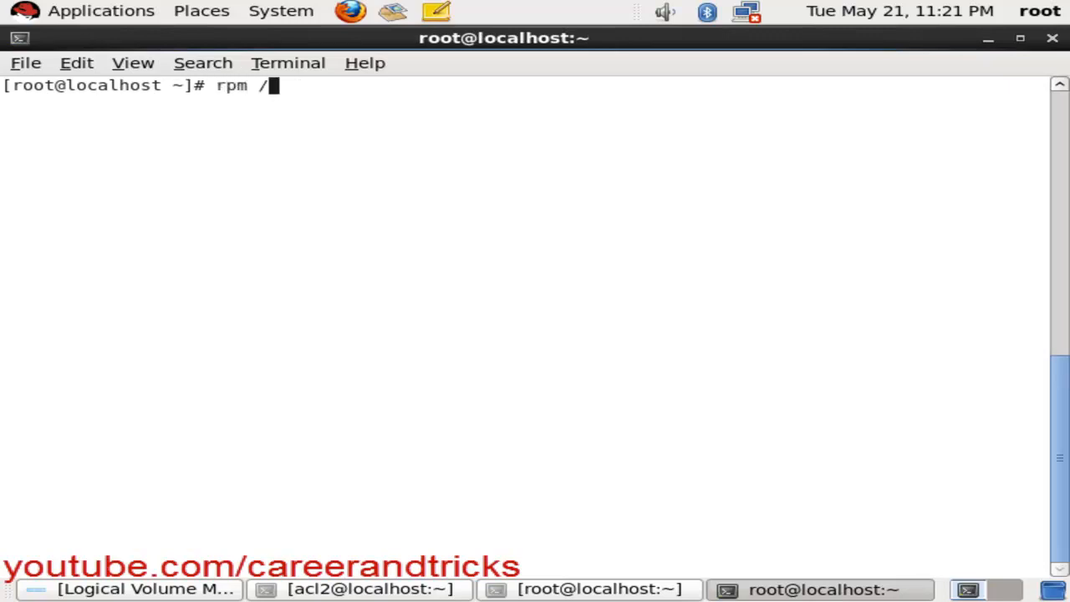
text(ro)
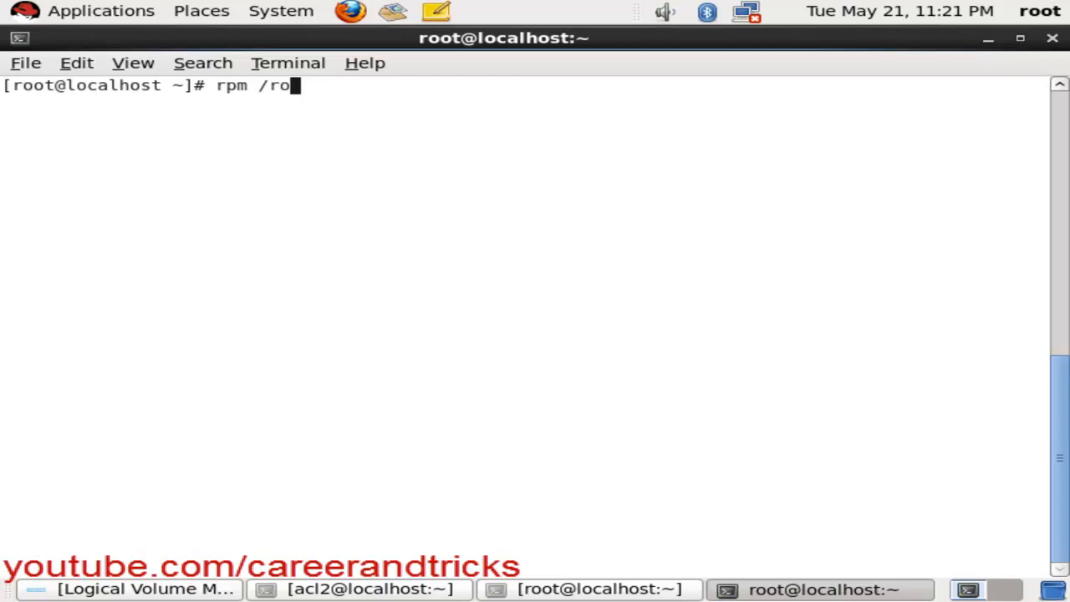
text(o)
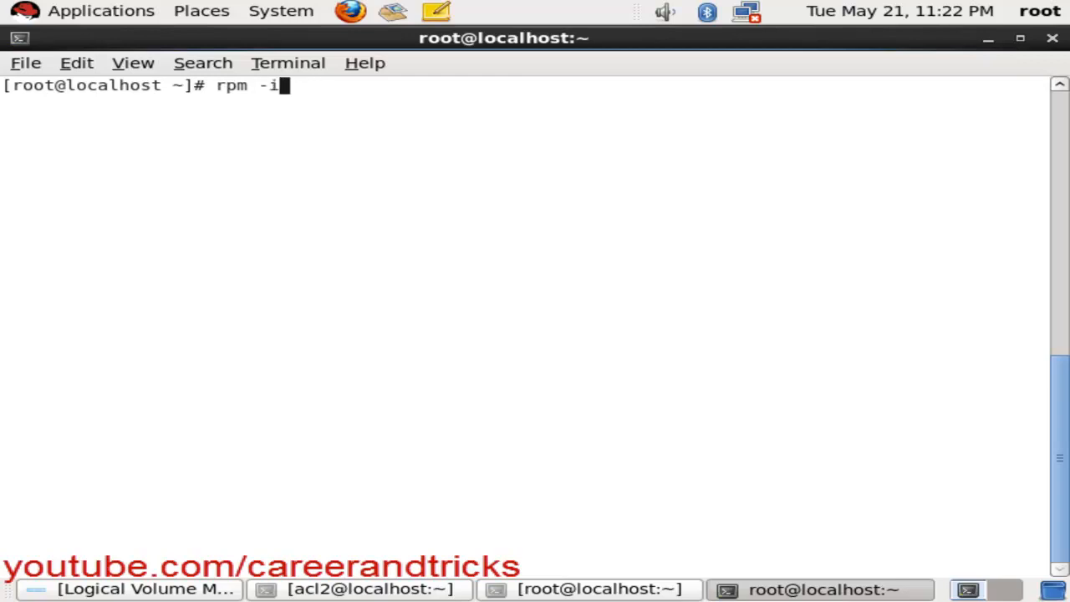
text(vh /)
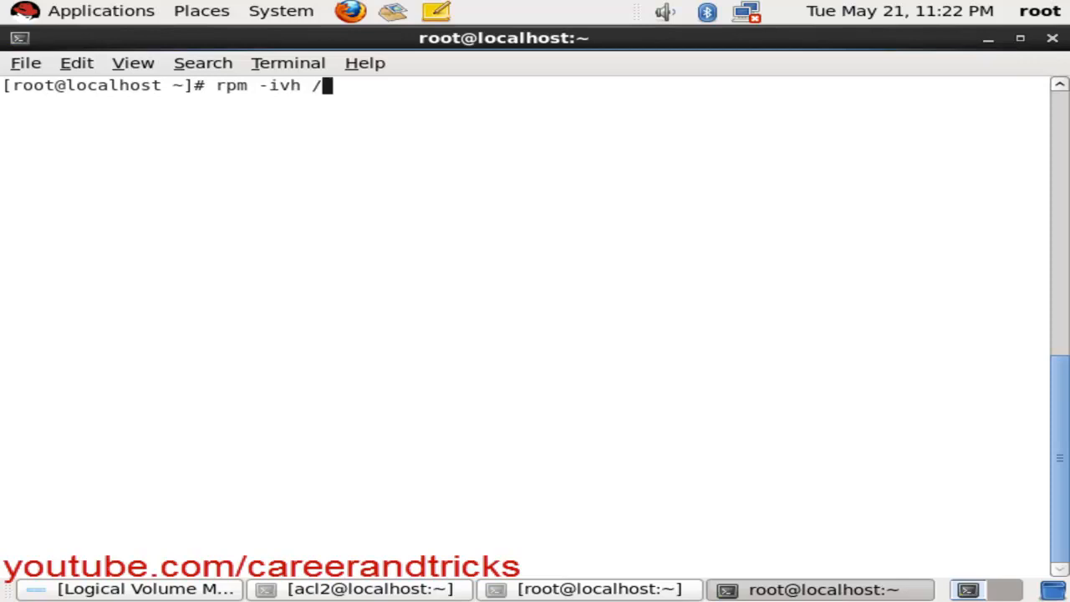
text(r)
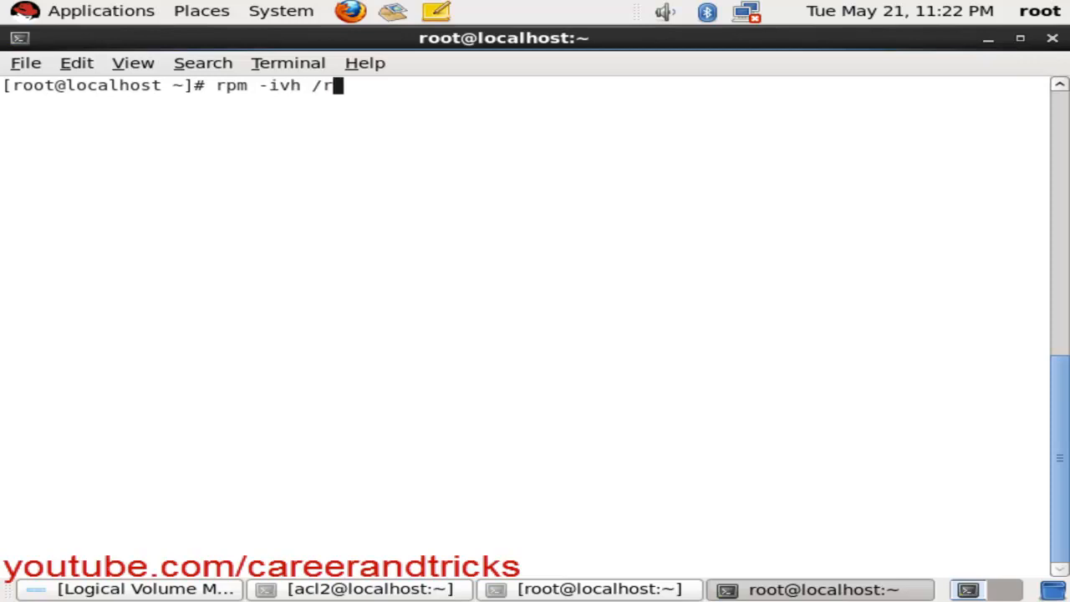
text(oot/)
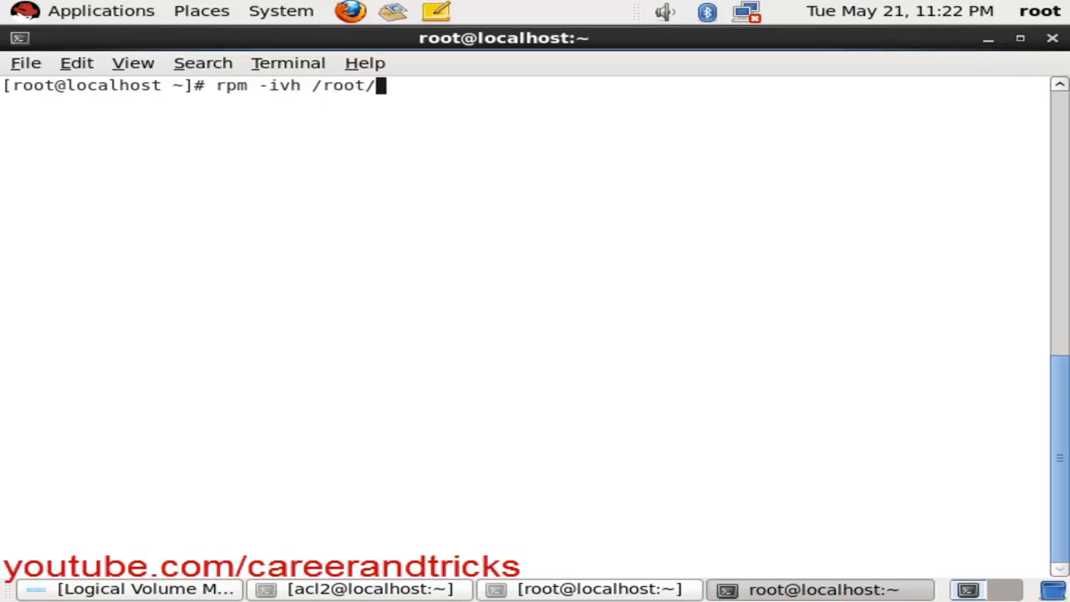
text(D)
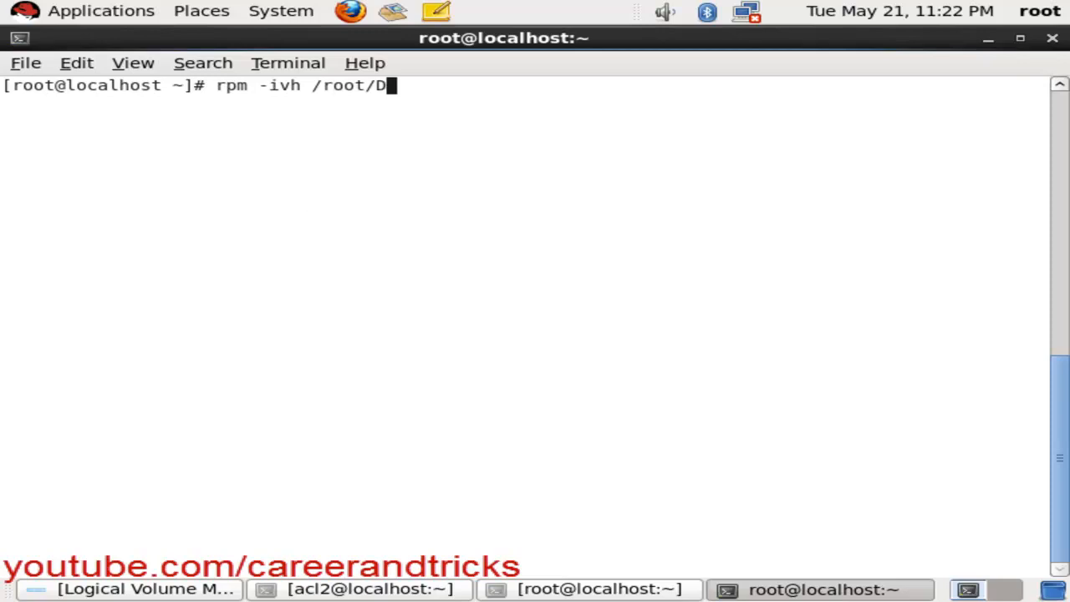
text(esktop/kernal/)
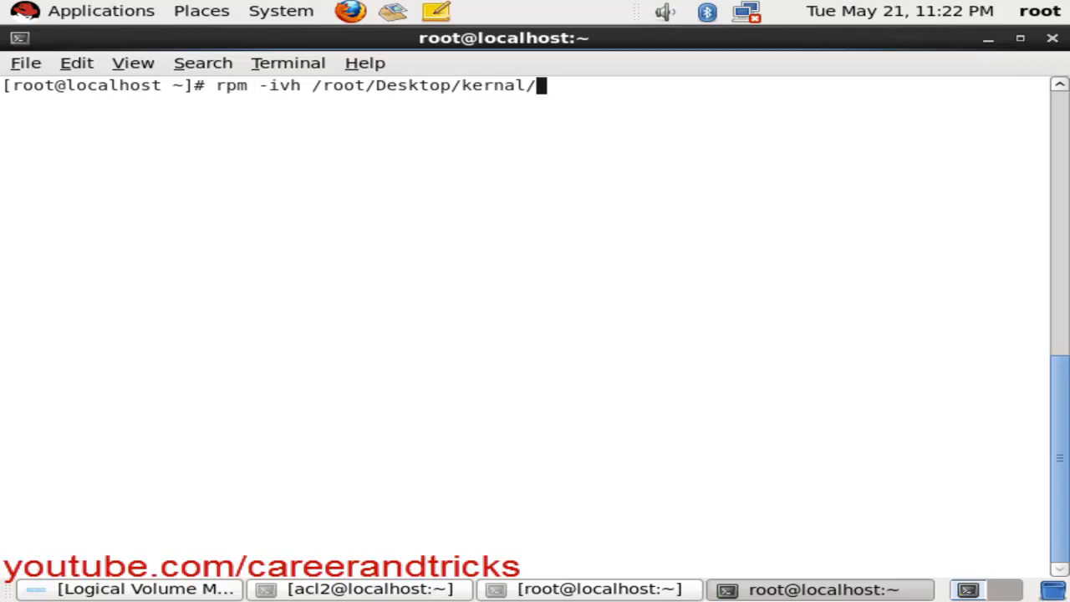
text(k)
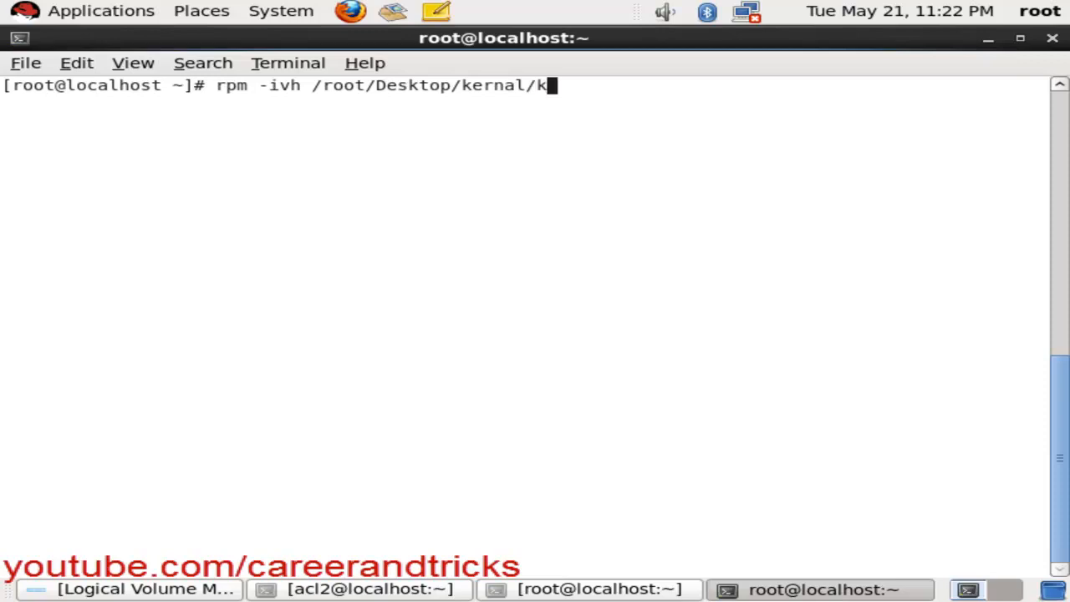
text(ernel-firmware-2.6.32-220.el6.noarch.rpm)
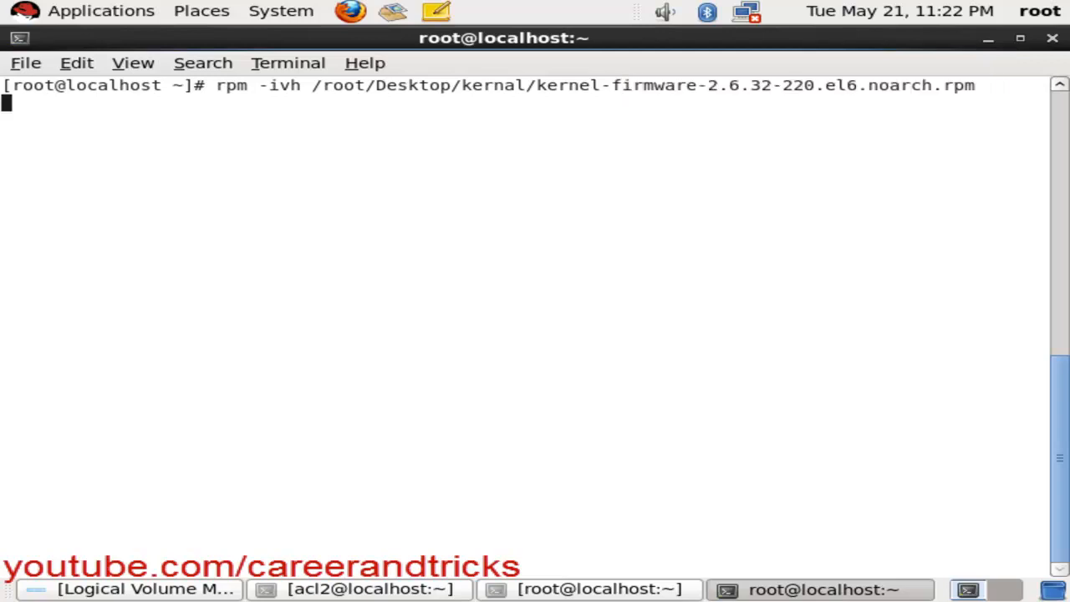
key(Return)
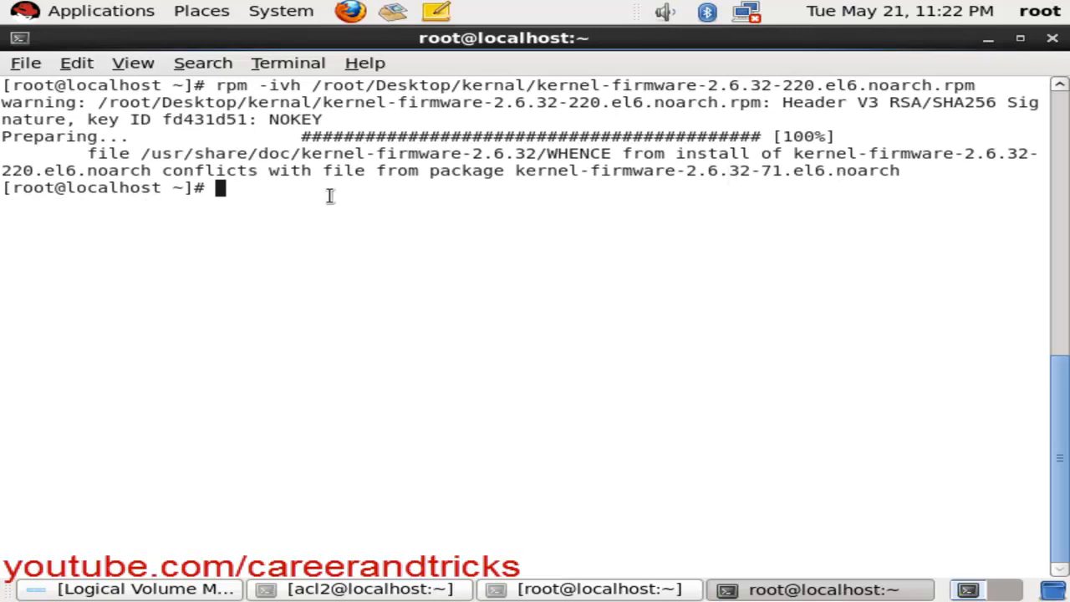
Step: Rerun the kernel-firmware-2.6.32-220 install with --force so it completes despite the conflict
drag(87, 154, 431, 154)
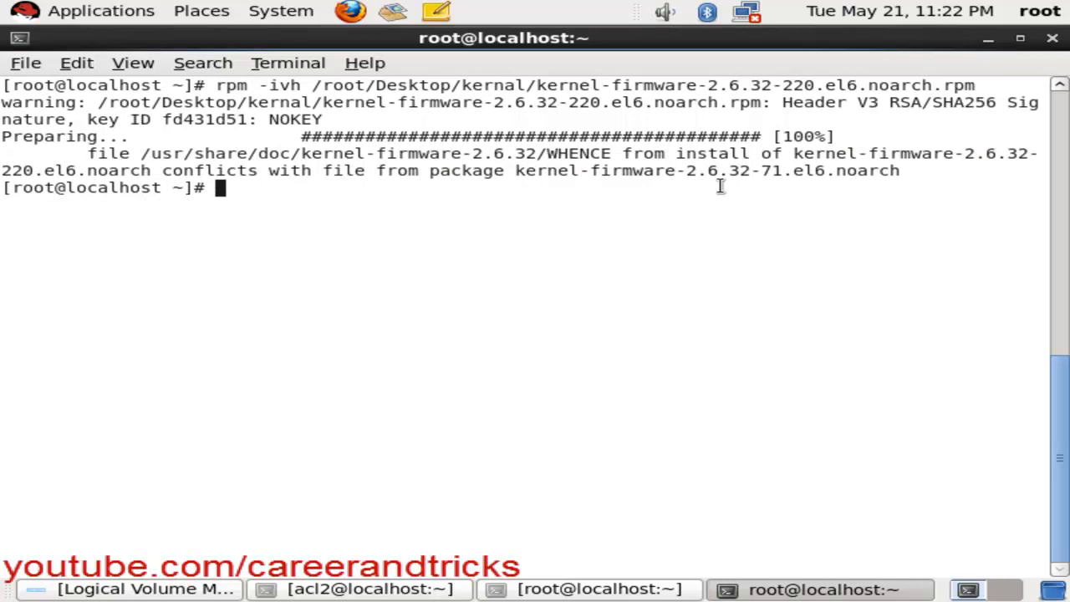
mouse_move(488, 176)
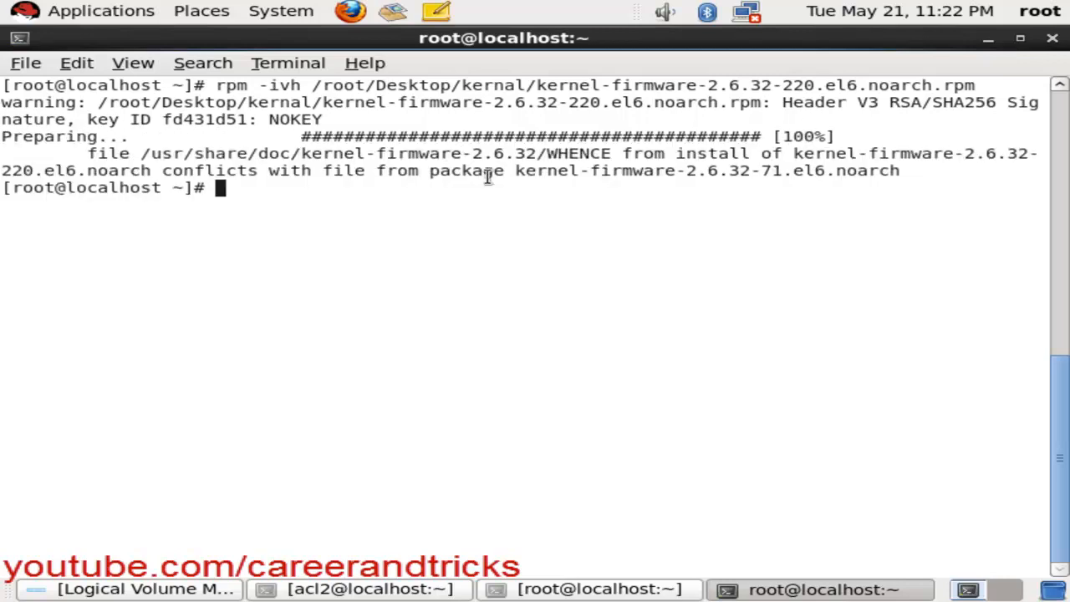
drag(381, 154, 121, 171)
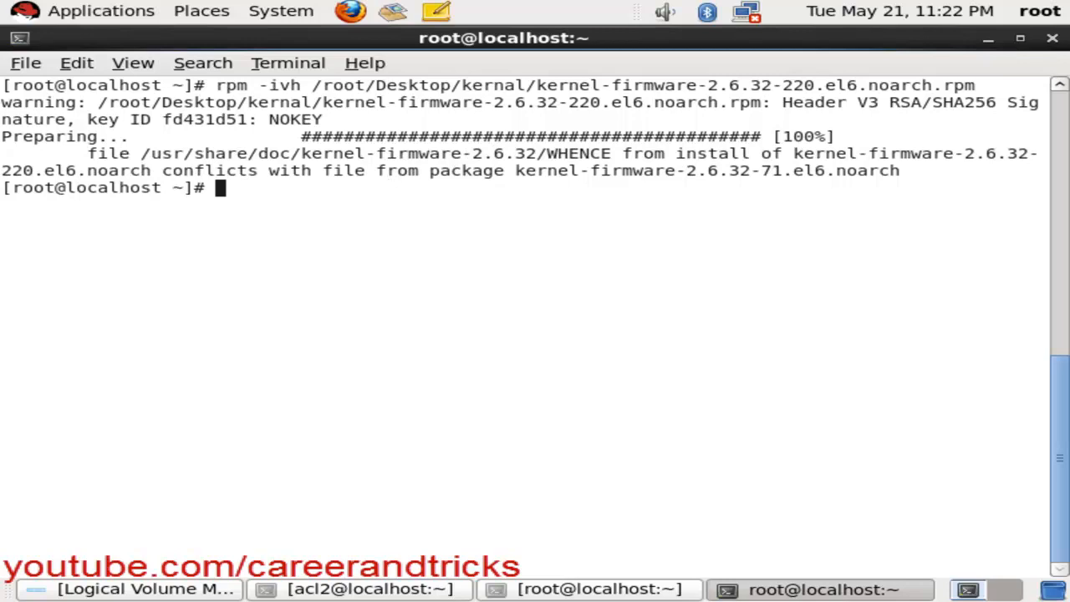
text(rpm -ivh /root/Desktop/kernal/kernel-firmware-2.6.32-220.el6.noarch.rpm --force)
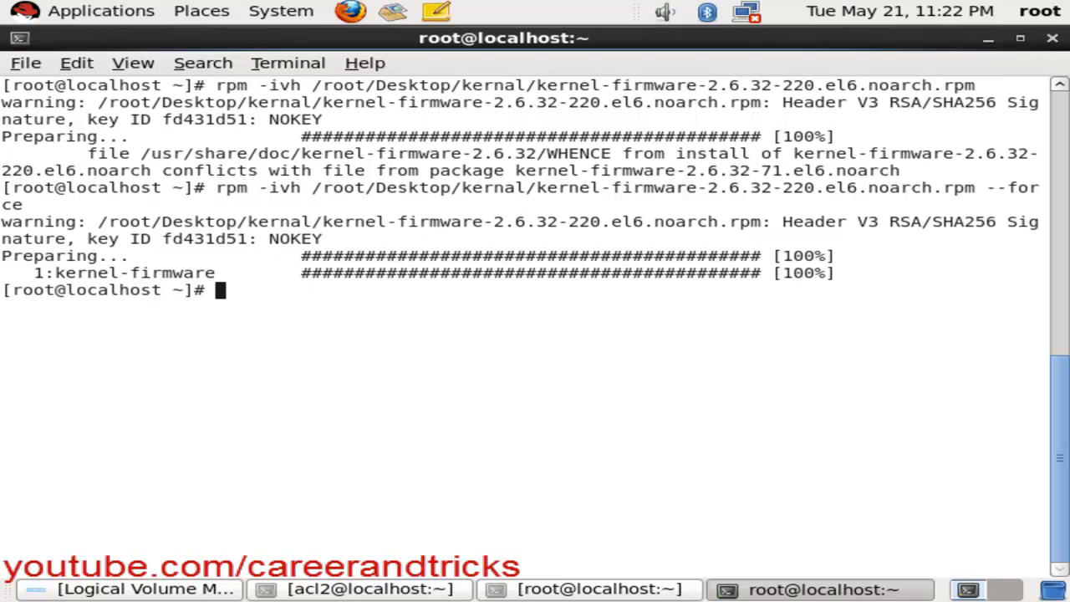
text(rpm)
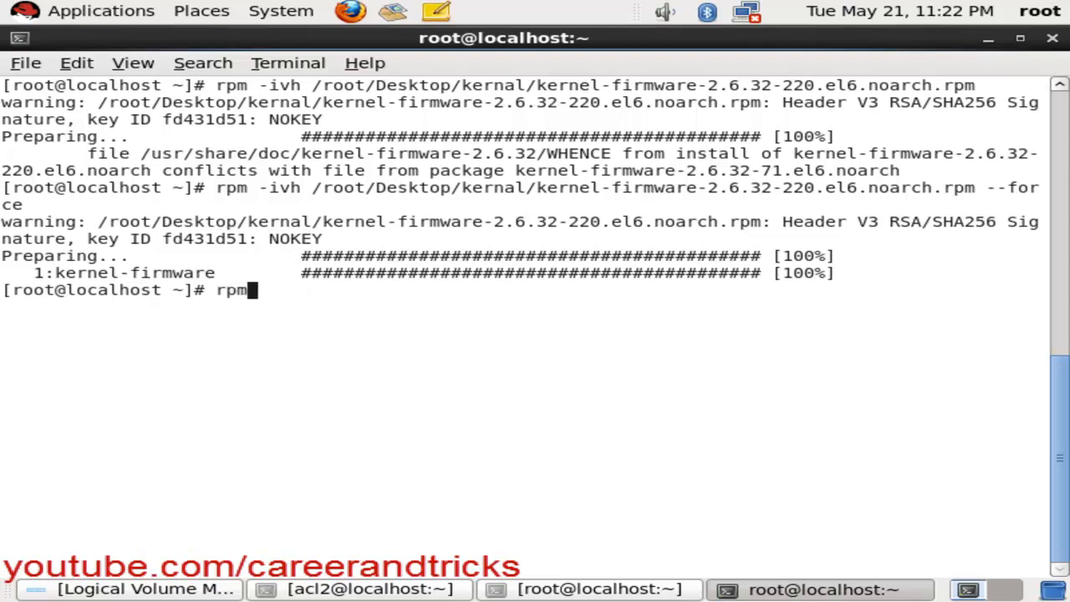
Step: Run rpm -ivh on /root/Desktop/kernal/kernel-2.6.32-220.el6.x86_64.rpm to install the new kernel
text(-ivh)
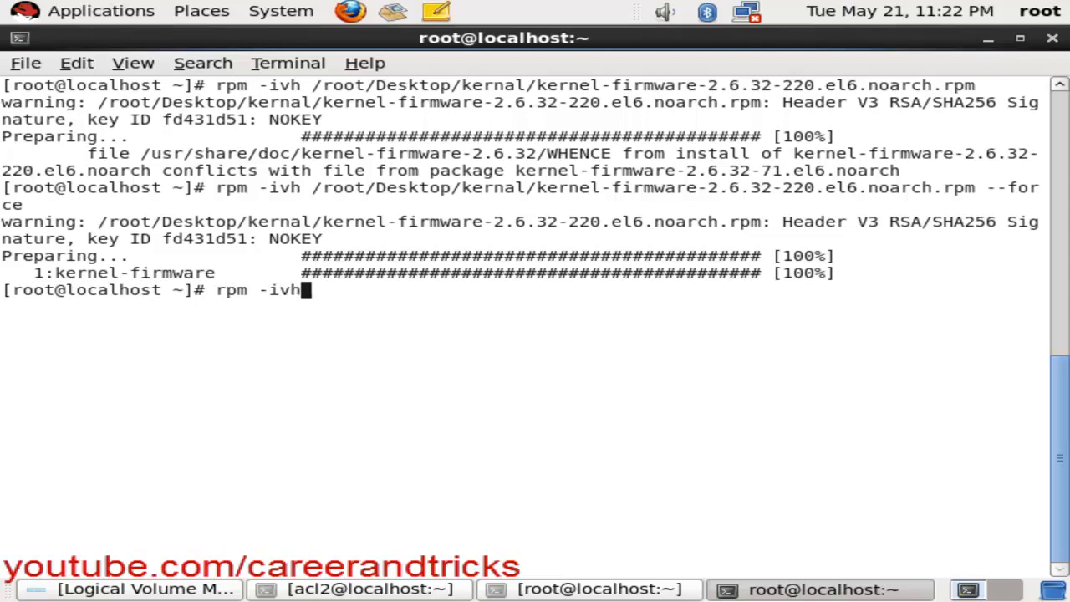
text(/)
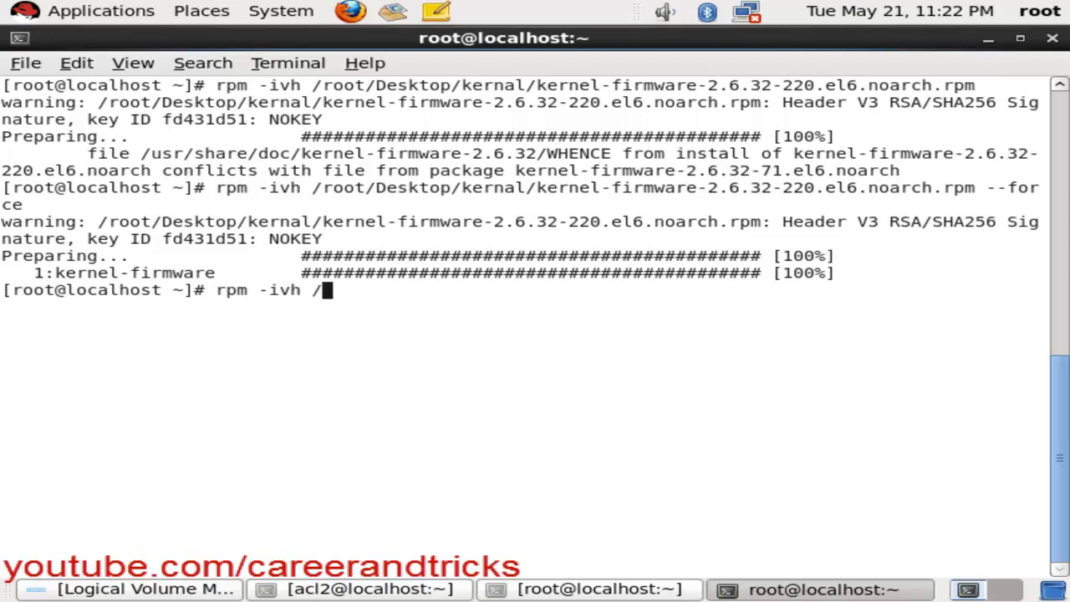
text(root/D)
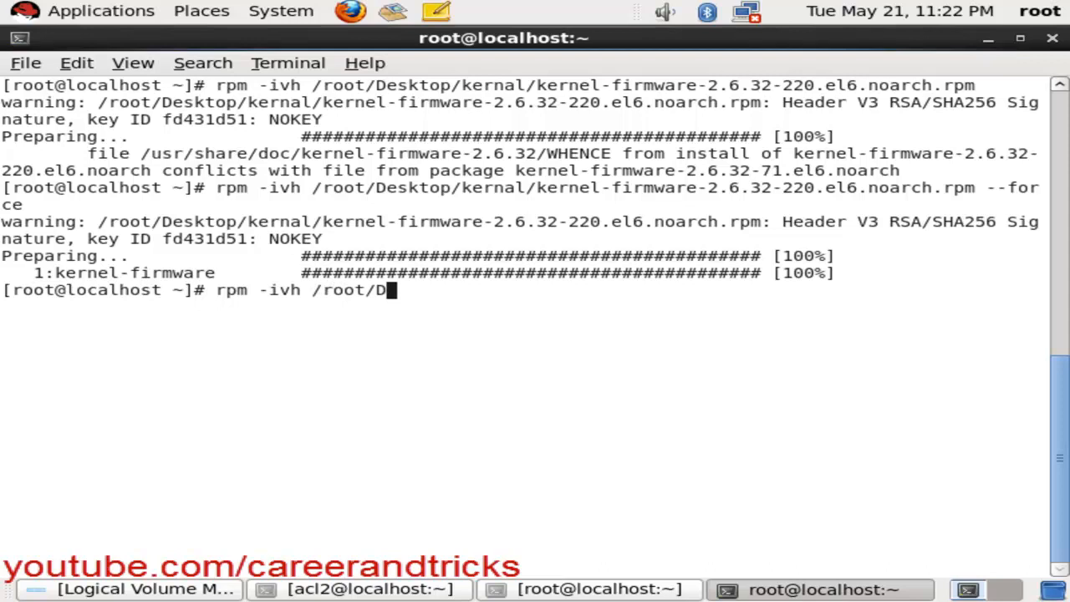
text(e)
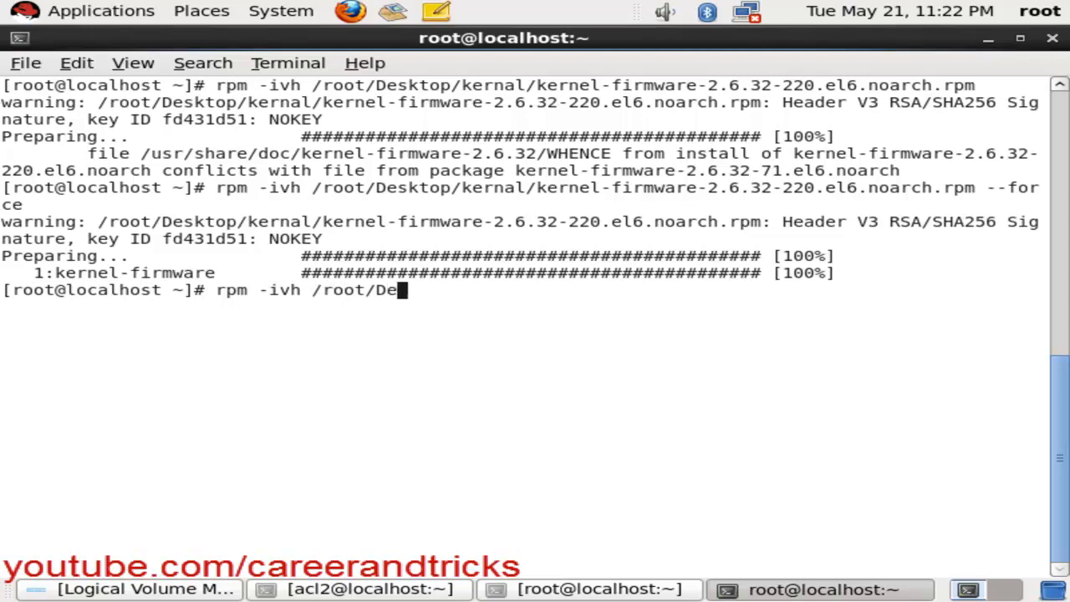
text(sktop/)
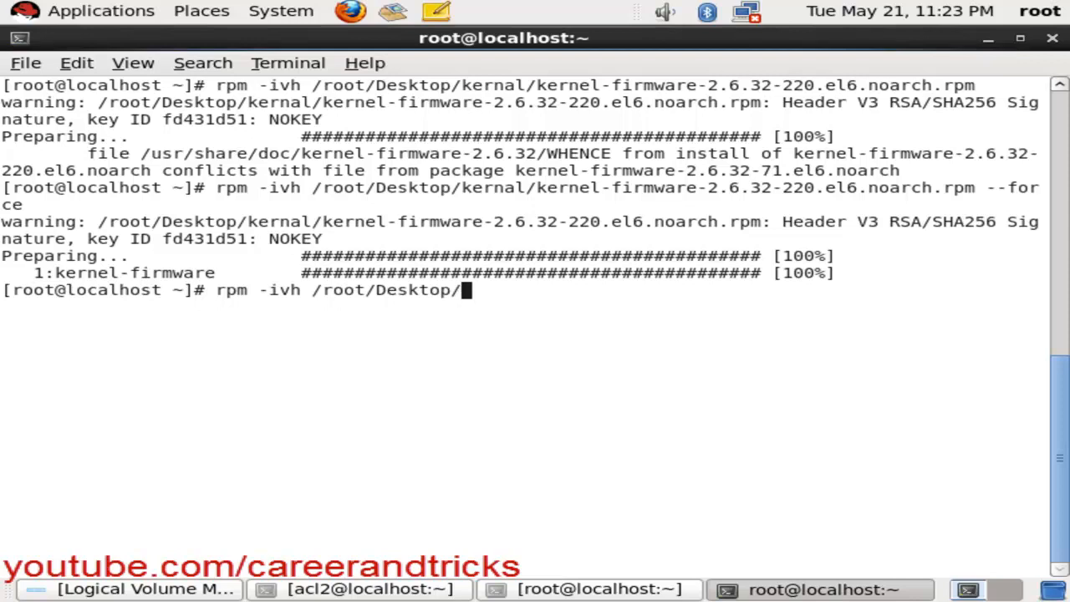
text(ke)
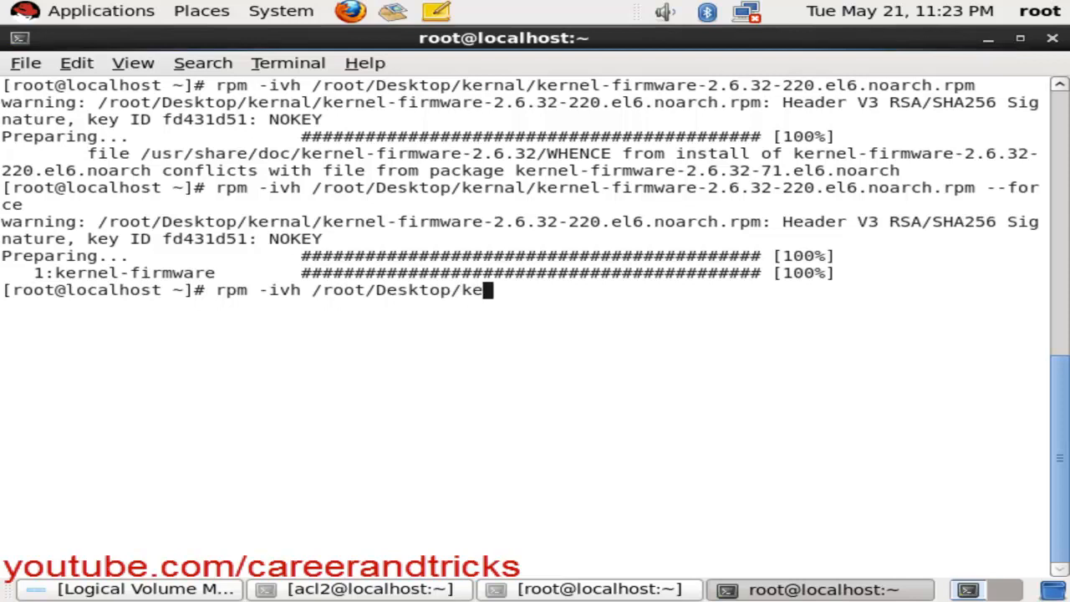
text(nal/kernel-)
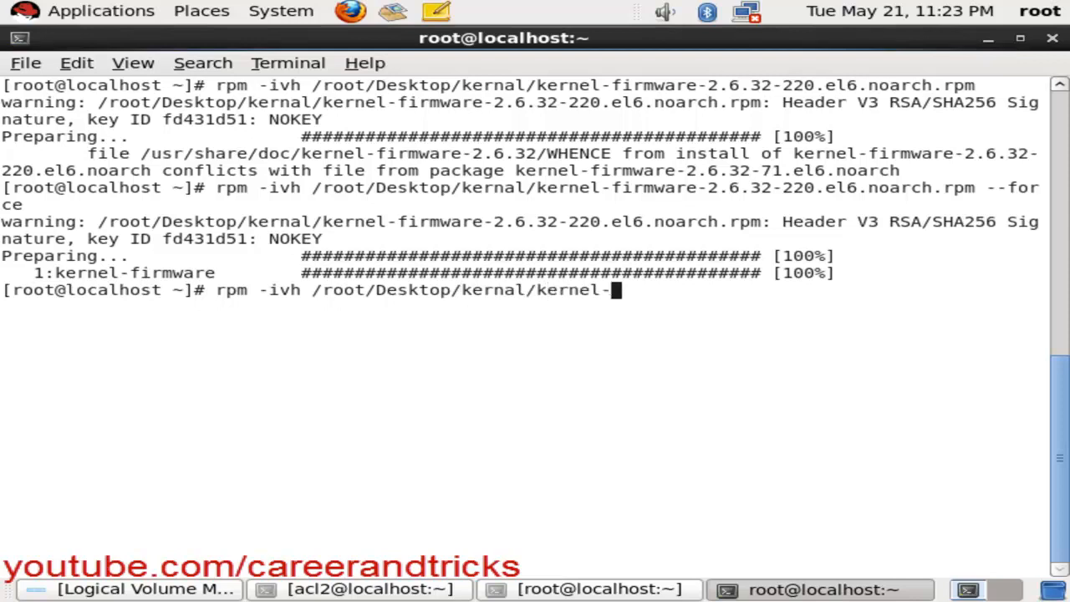
text(2.6.32-220.el6.x86_64.rpm)
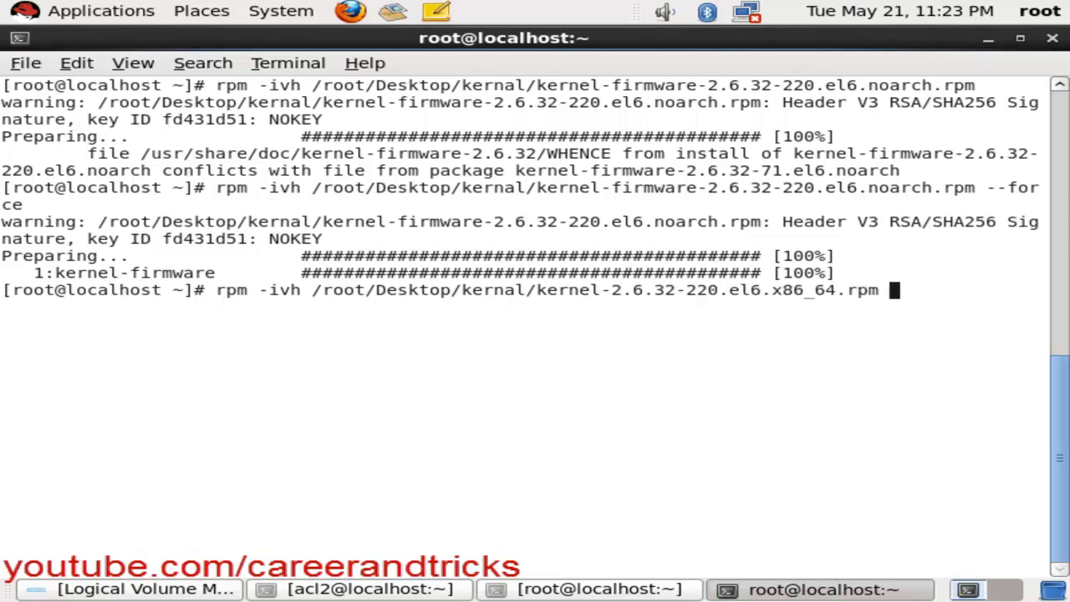
key(Return)
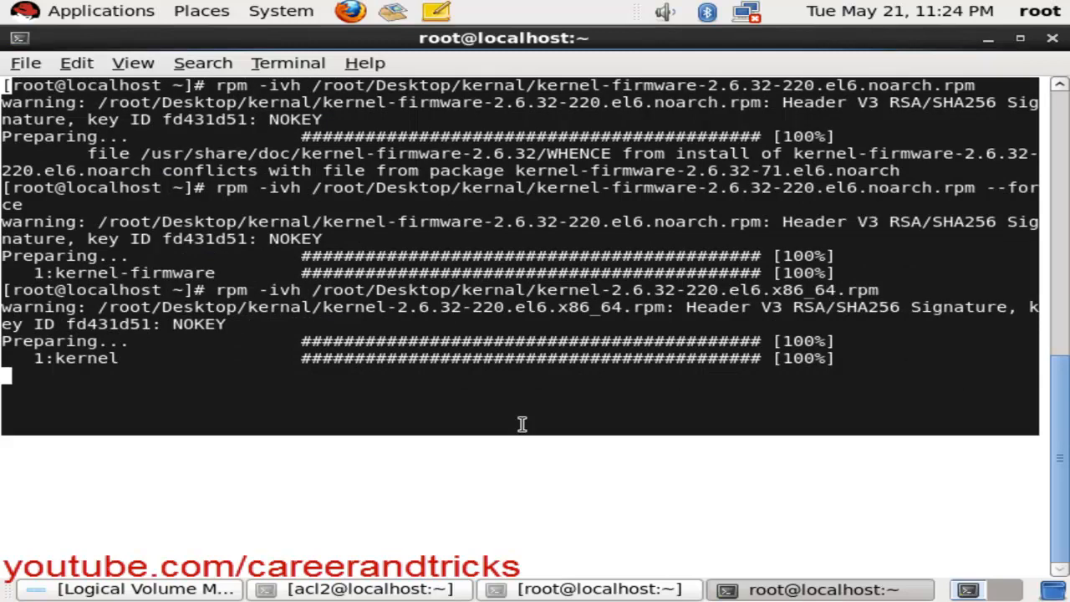
mouse_move(529, 472)
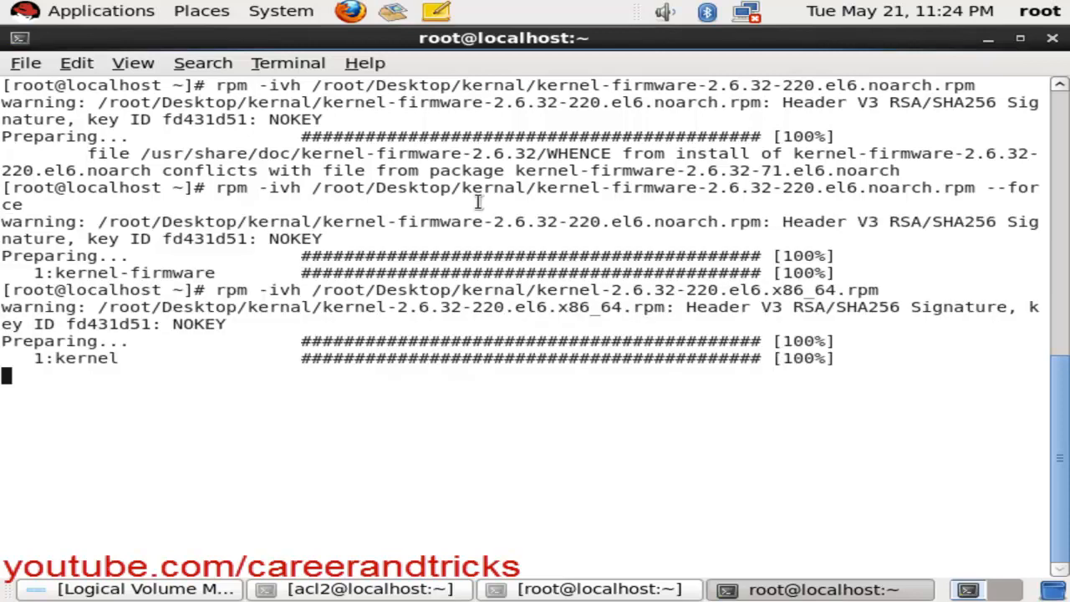
mouse_move(617, 385)
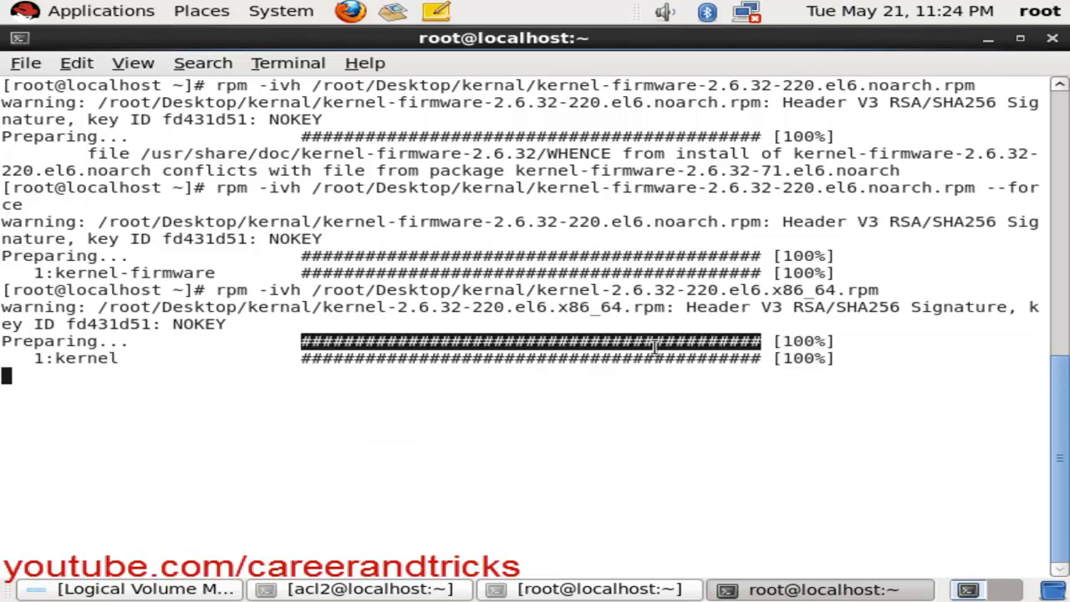
mouse_move(621, 589)
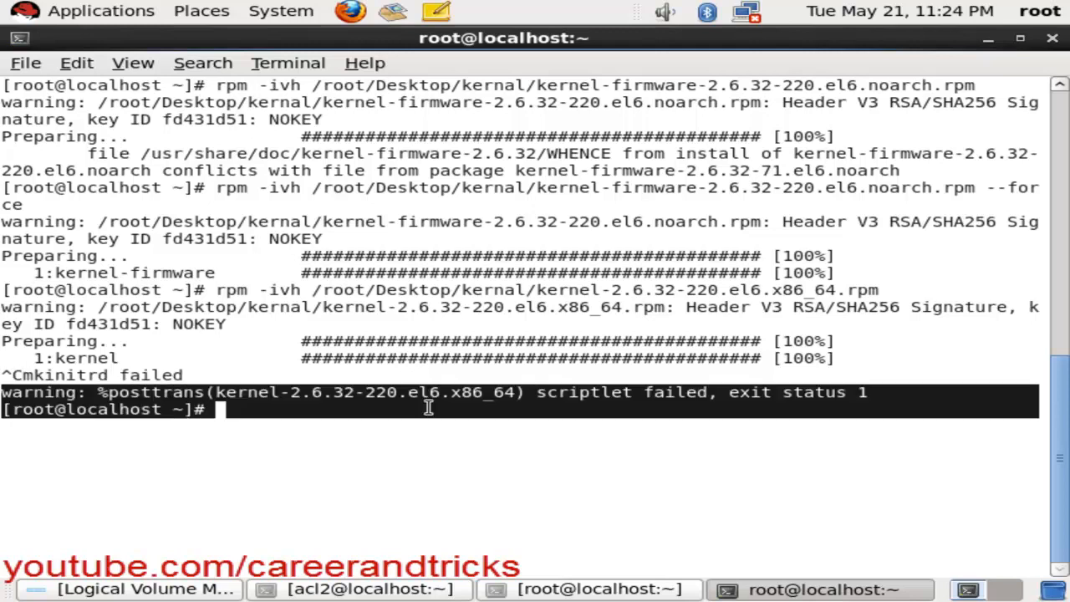
Step: After the mkinitrd scriptlet warning, re-enter the rpm -ivh command for kernel-2.6.32-220
text(rpm -ivh /root/Desktop/kernal/kernel-2.6.32-220.el6.x86_64.rpm)
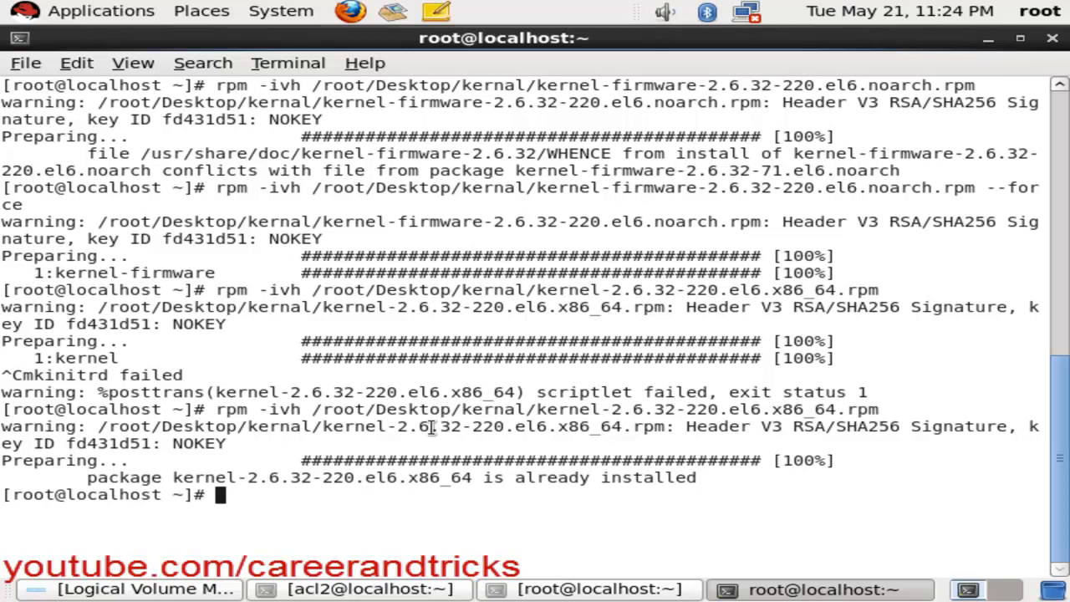
mouse_move(464, 418)
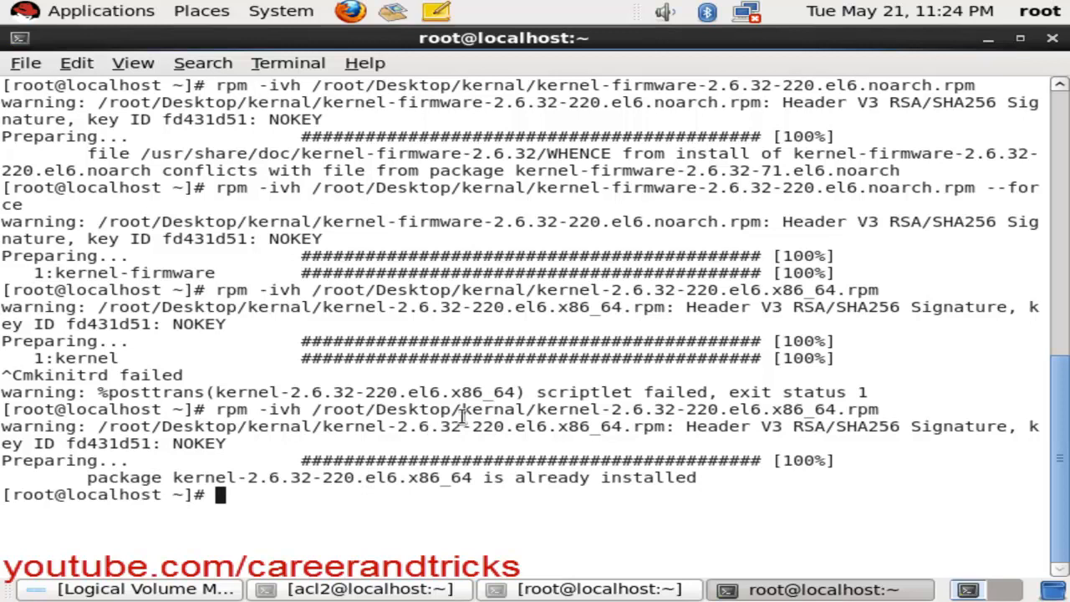
Step: Note kernel-2.6.32-220 is already installed and clear the terminal to a fresh prompt
double_click(293, 478)
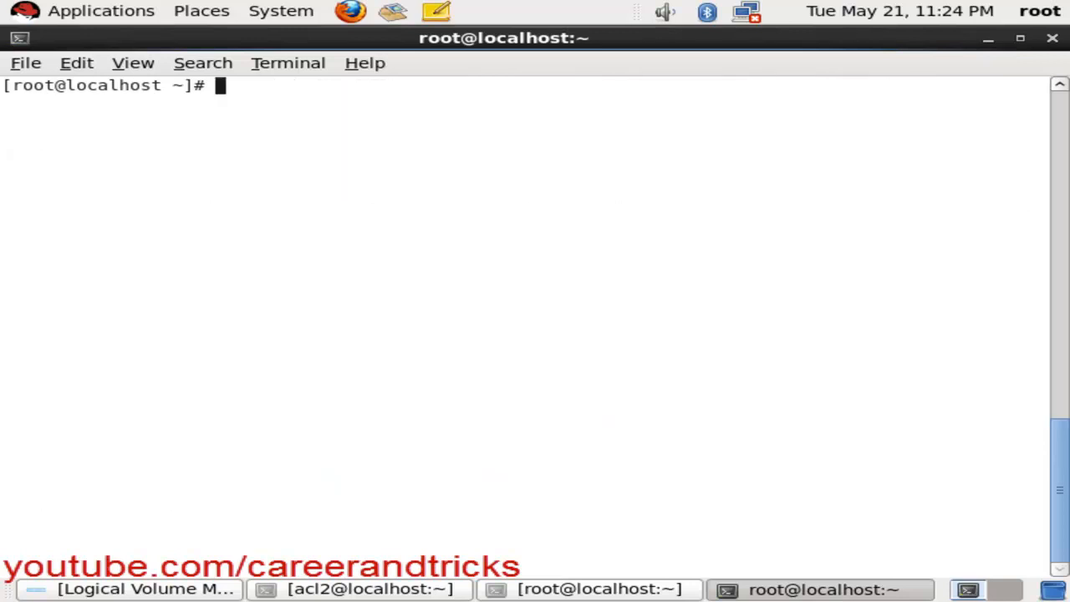
Step: Check uname -r, which still reports the running kernel as 2.6.32-71.el6.x86_64
text(i)
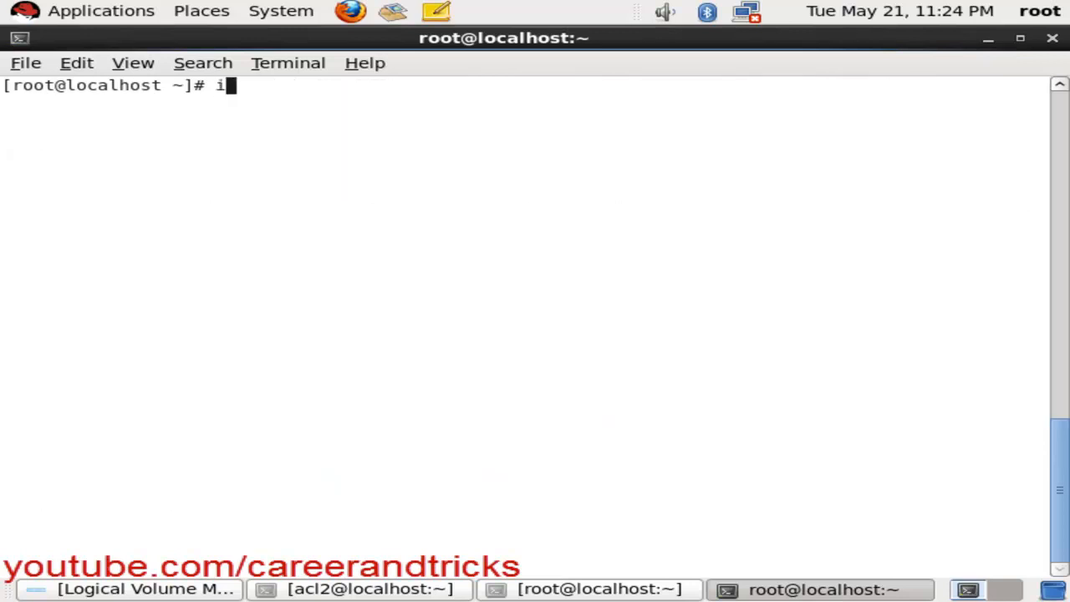
key(BackSpace)
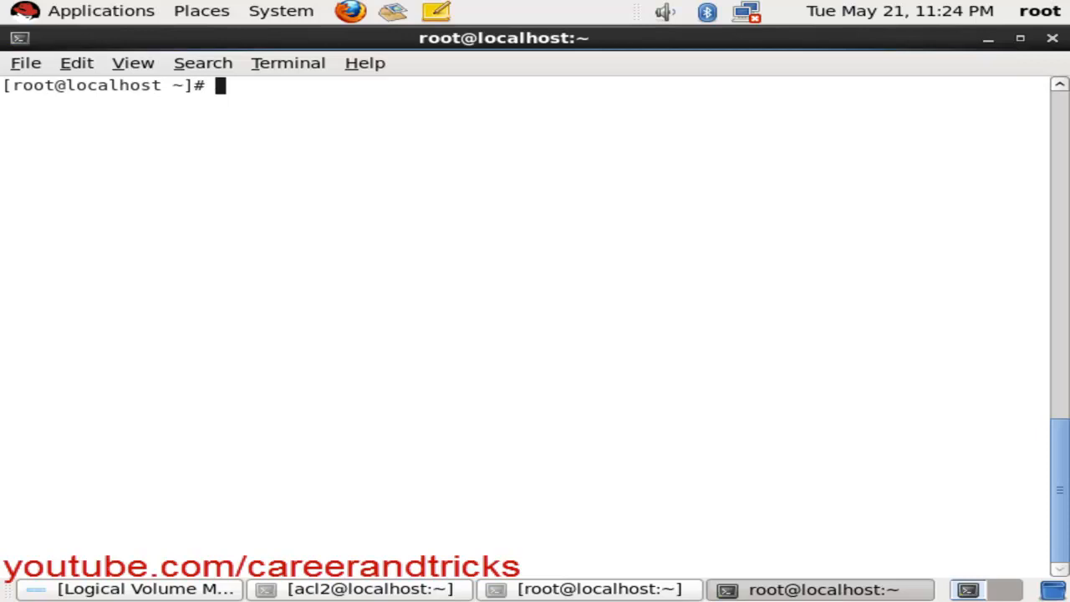
text(unam)
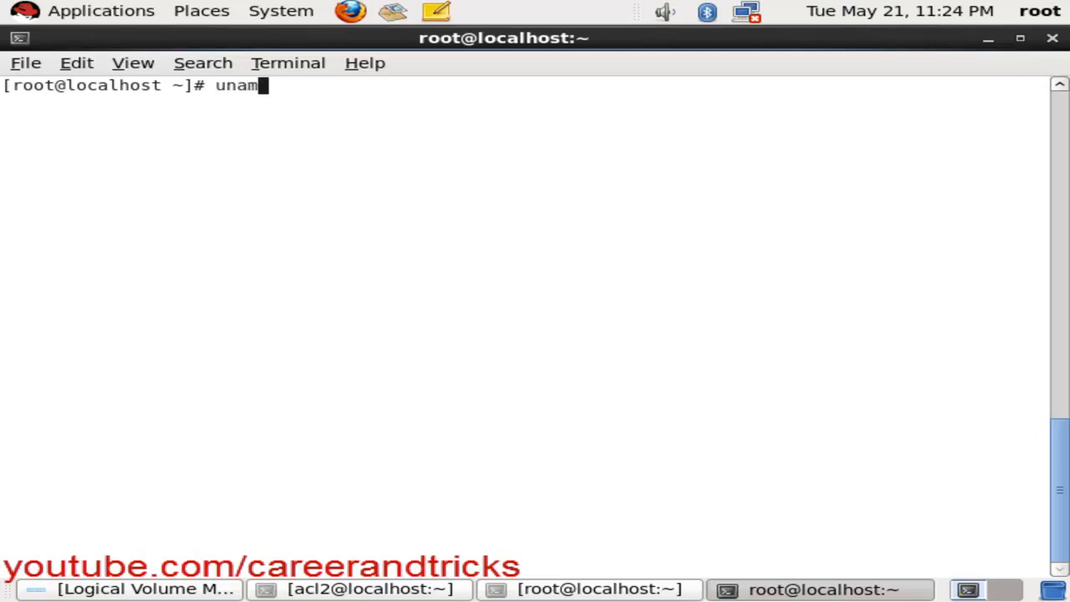
key(Return)
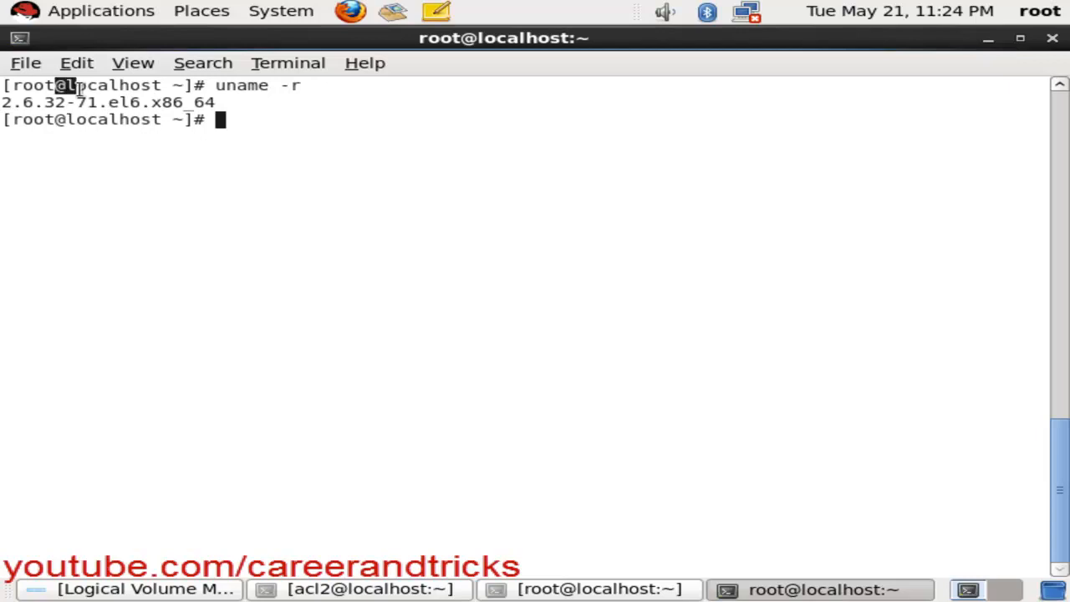
text(l)
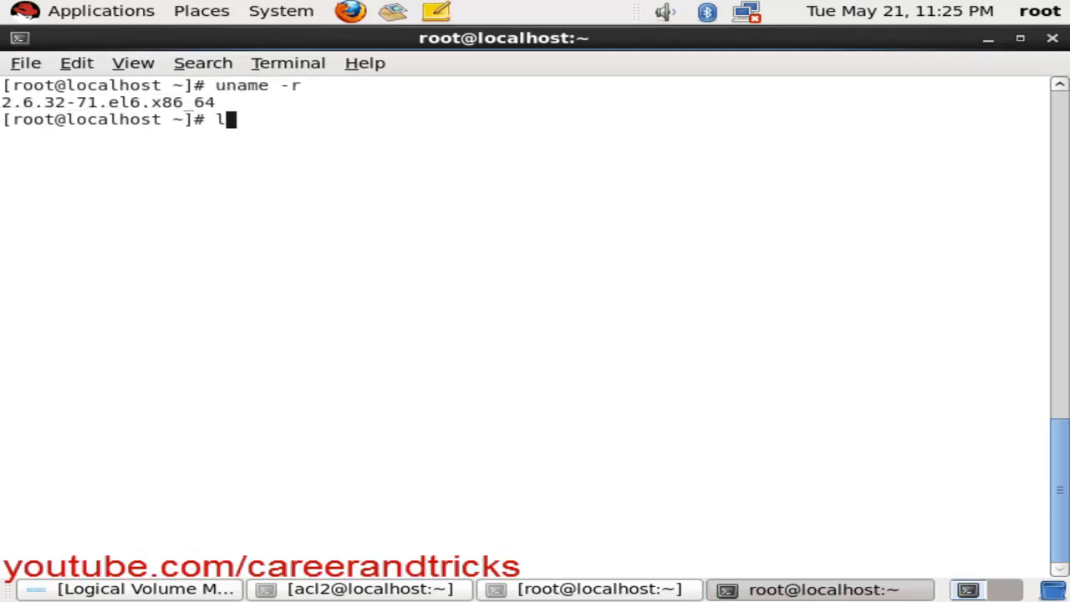
Step: List /lib/modules and /boot/vmlinuz* showing both 2.6.32-220 and 2.6.32-71, then enter init 6 to reboot
click(20, 37)
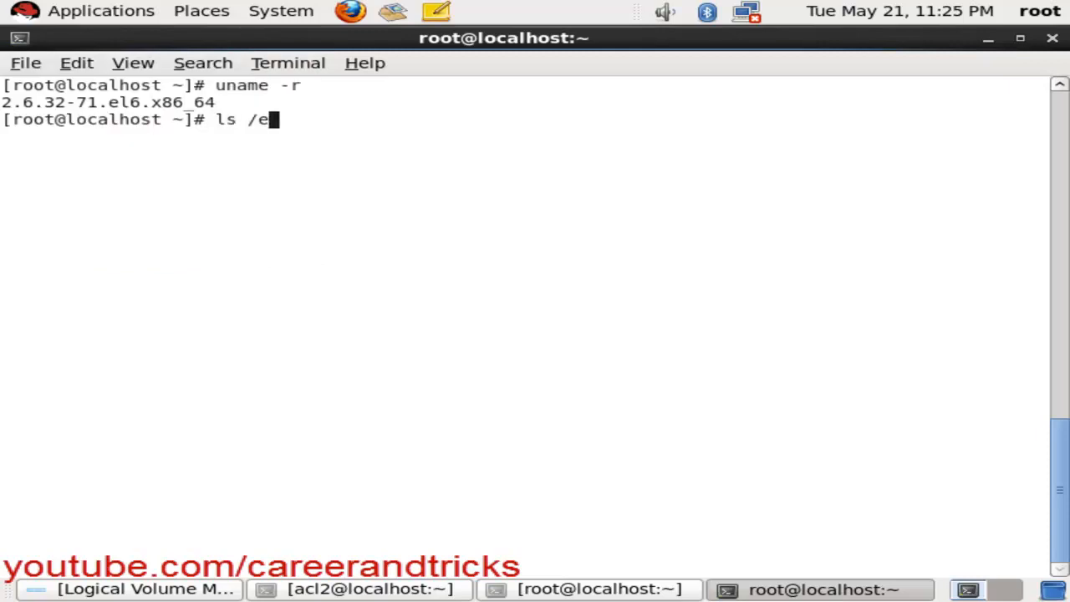
text(k)
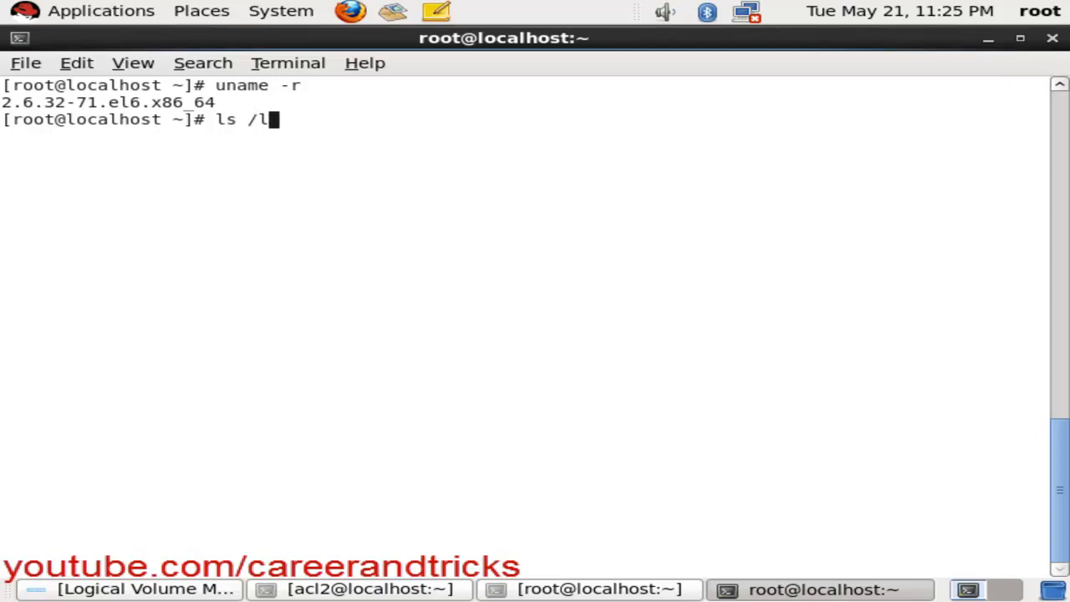
text(ib/modules/)
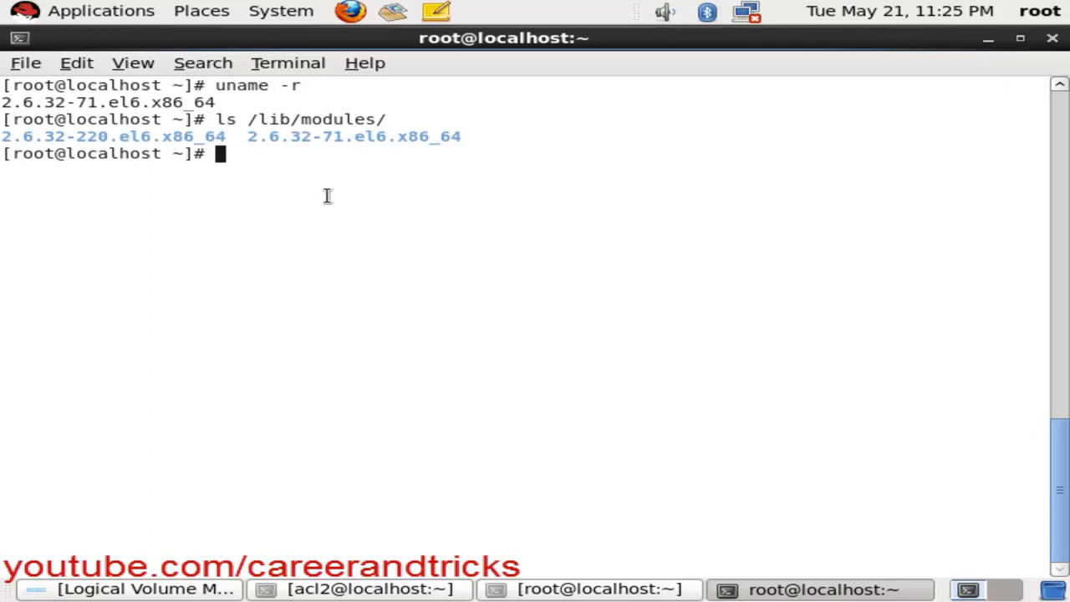
text(l)
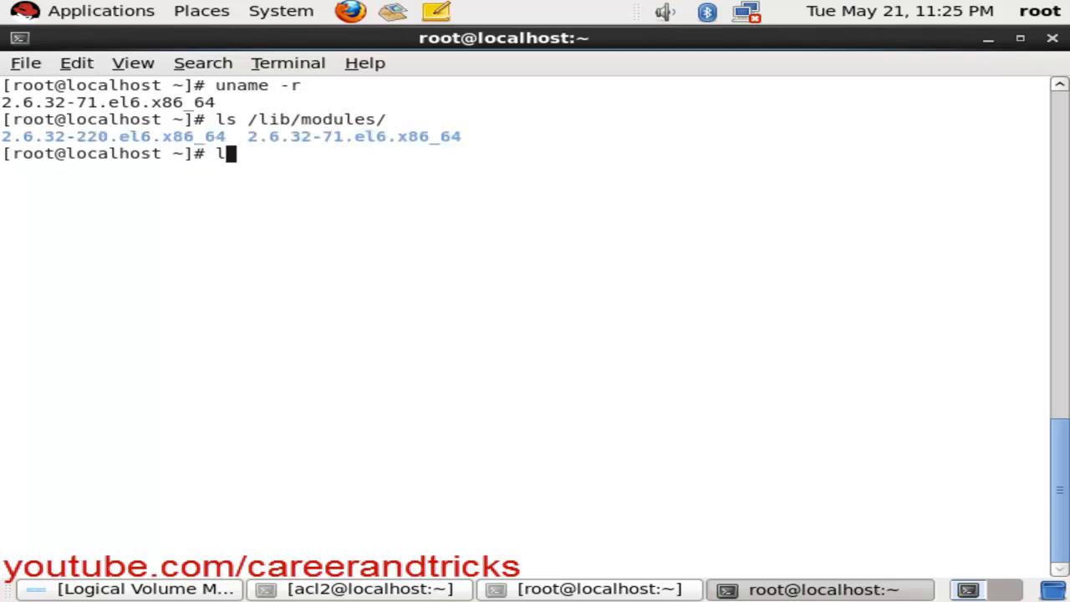
text(s /boot/v)
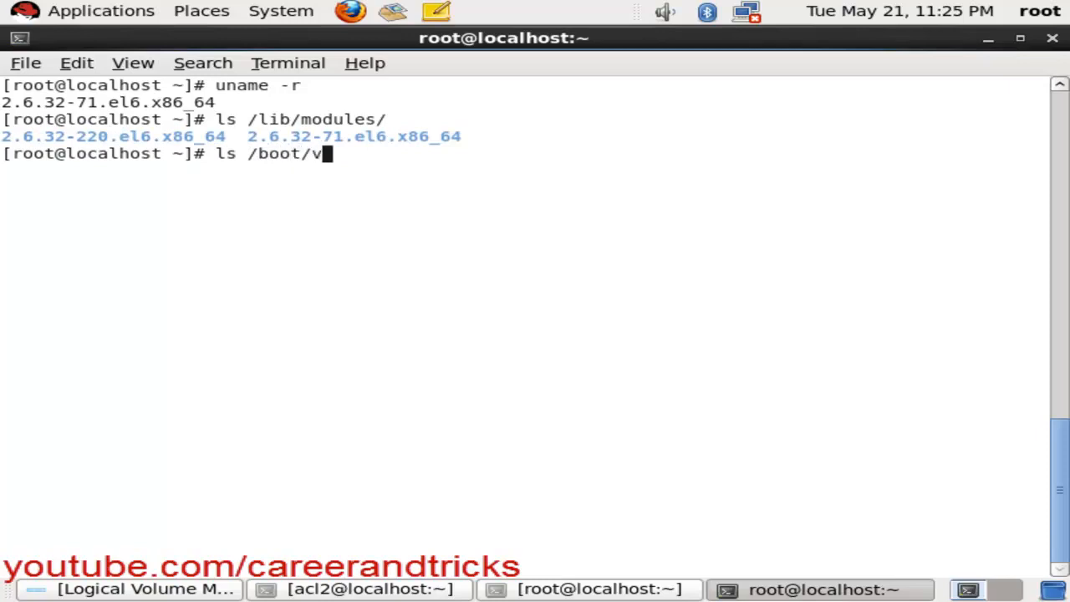
text(mlinuz*)
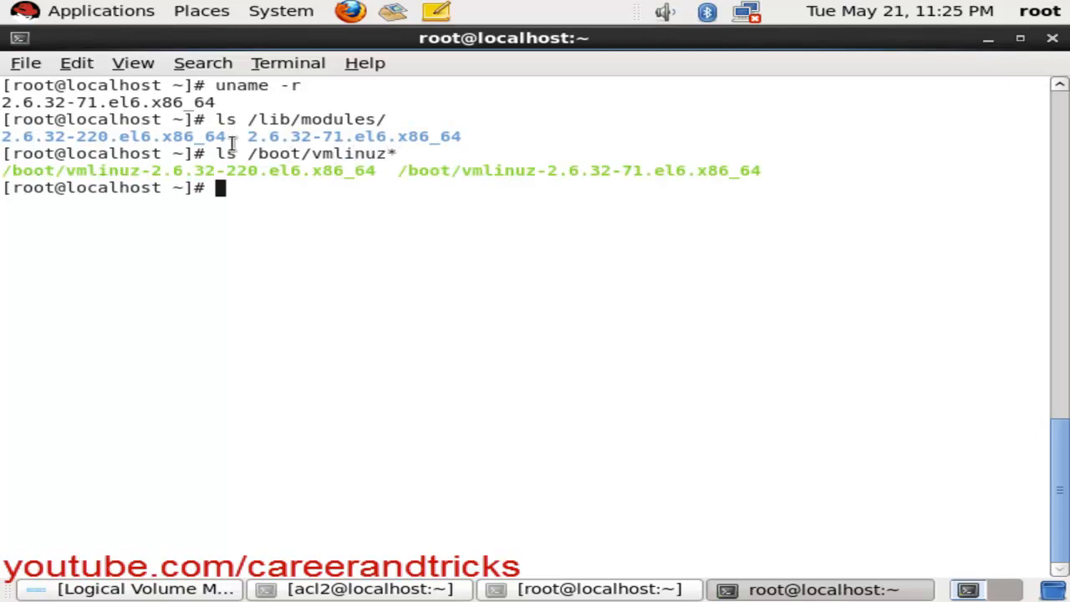
mouse_move(688, 204)
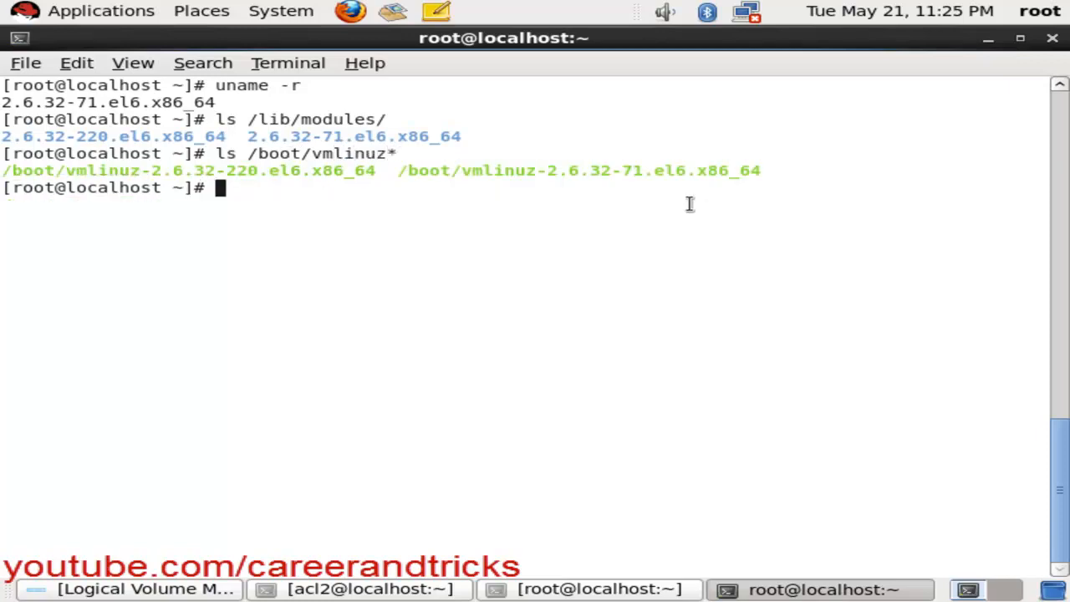
text(init 6)
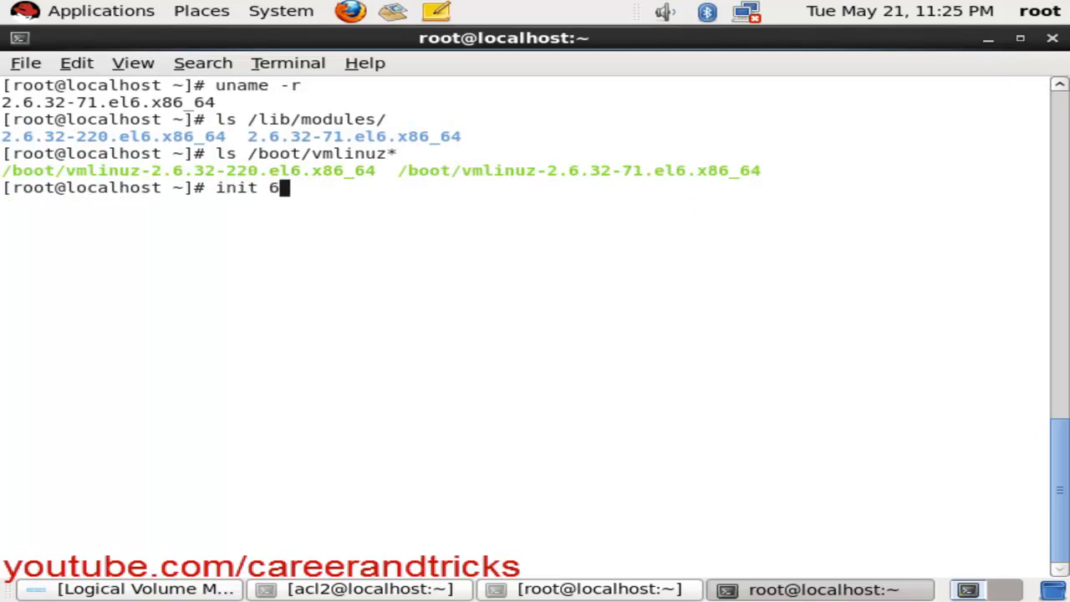